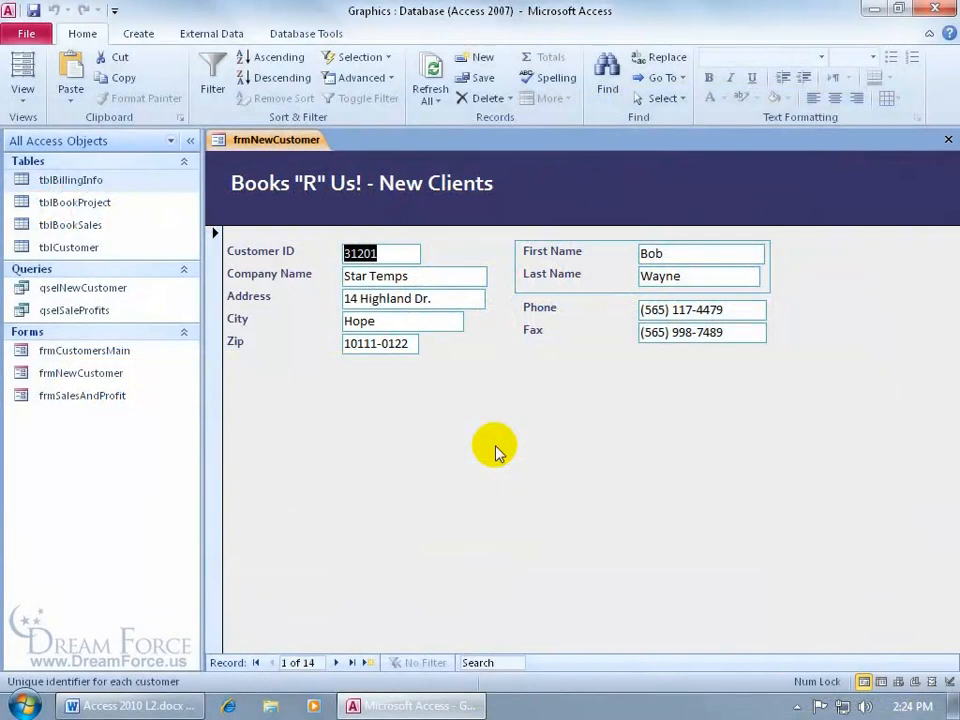
pyautogui.moveTo(518, 440)
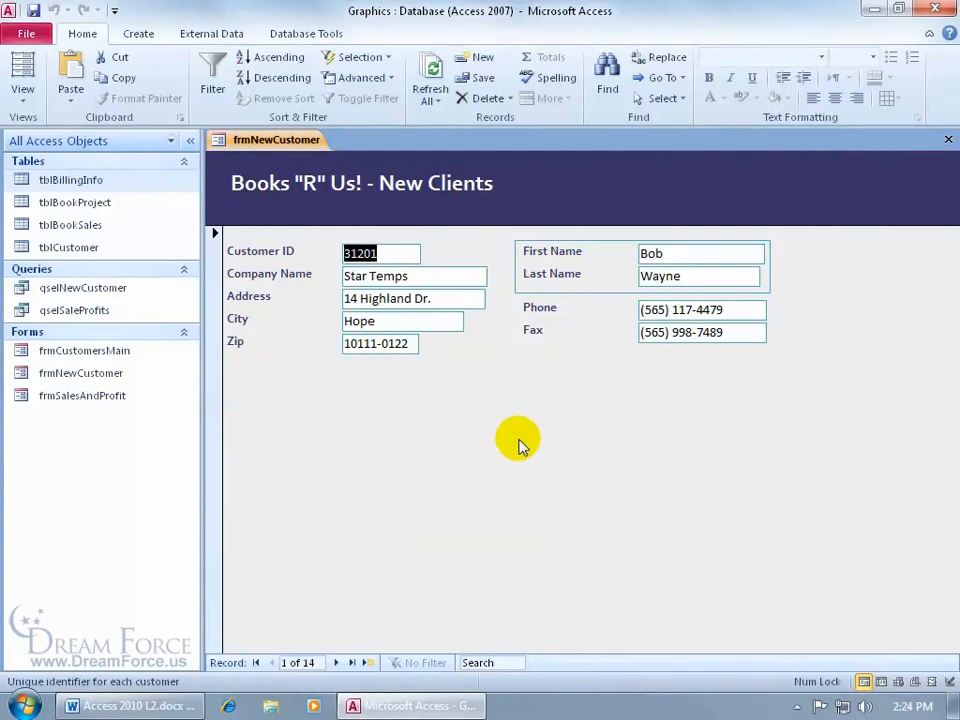
pyautogui.moveTo(544, 450)
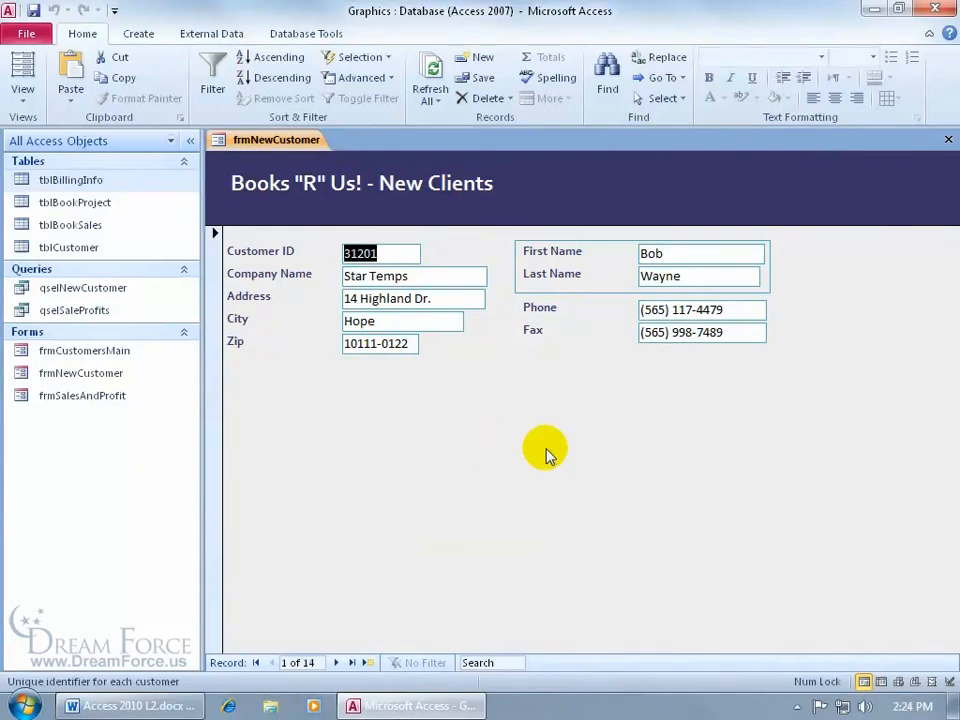
pyautogui.moveTo(464, 412)
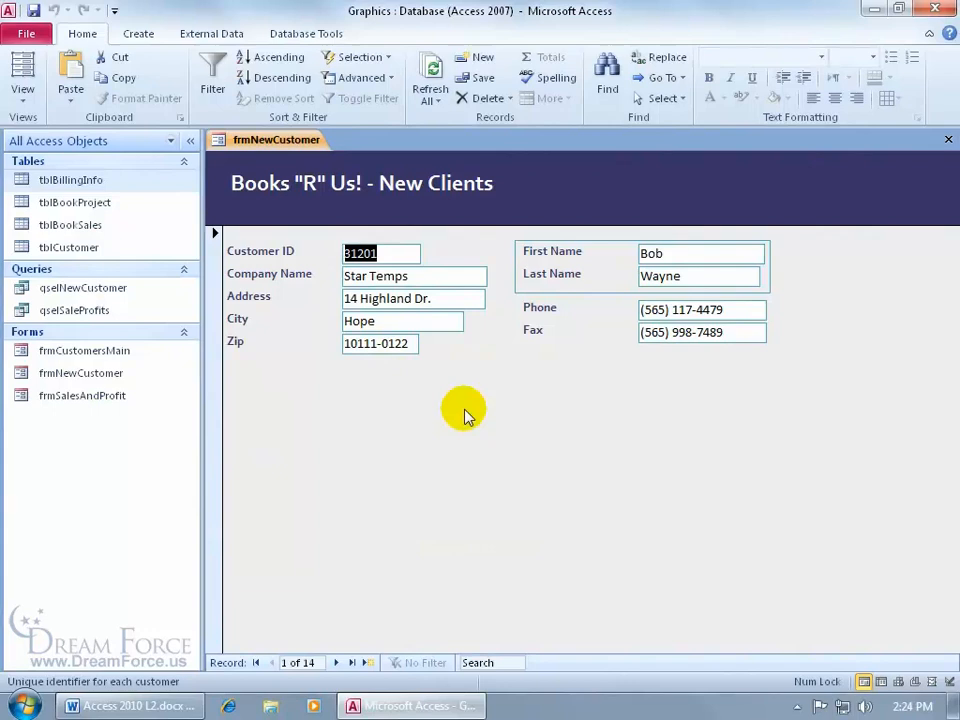
pyautogui.moveTo(540, 410)
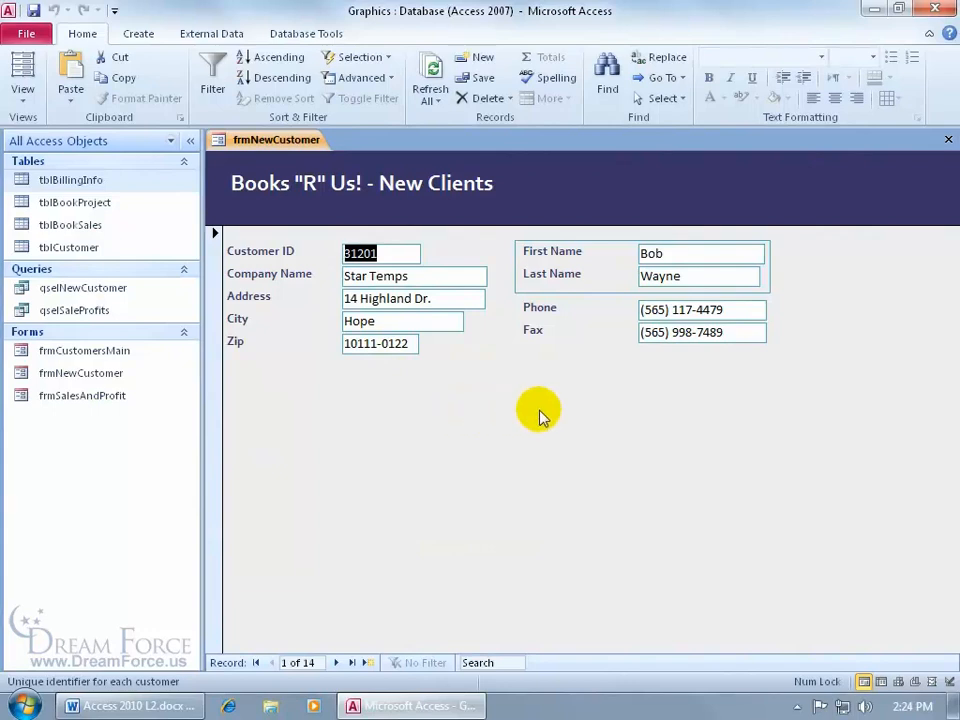
pyautogui.moveTo(572, 410)
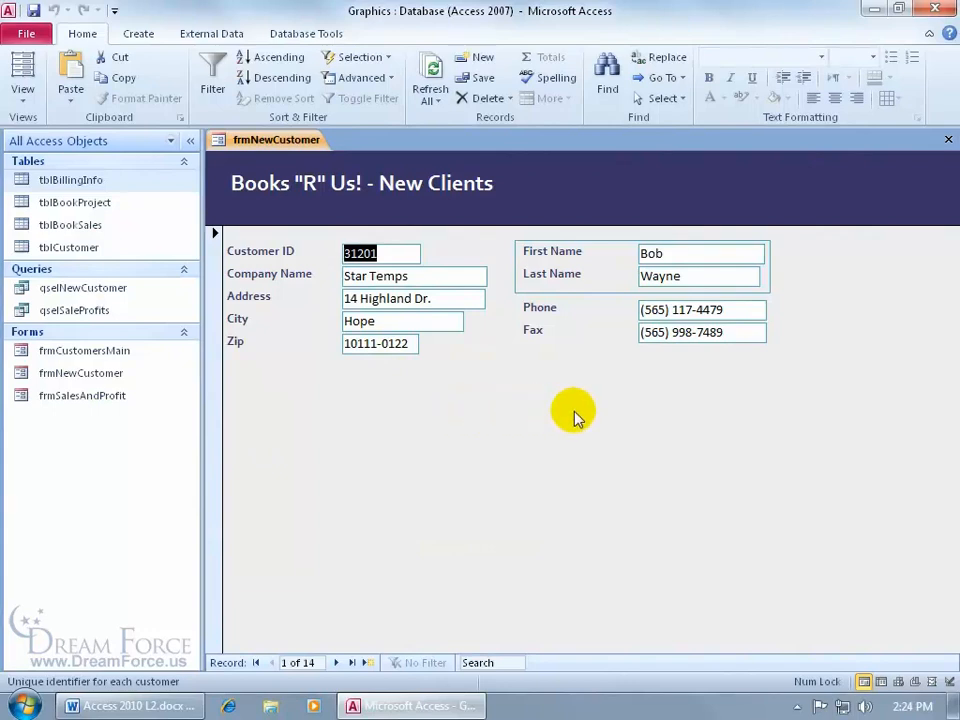
# - Switch frmNewCustomer to Design view and draw an Option Group frame below the Zip field
pyautogui.rightClick(276, 140)
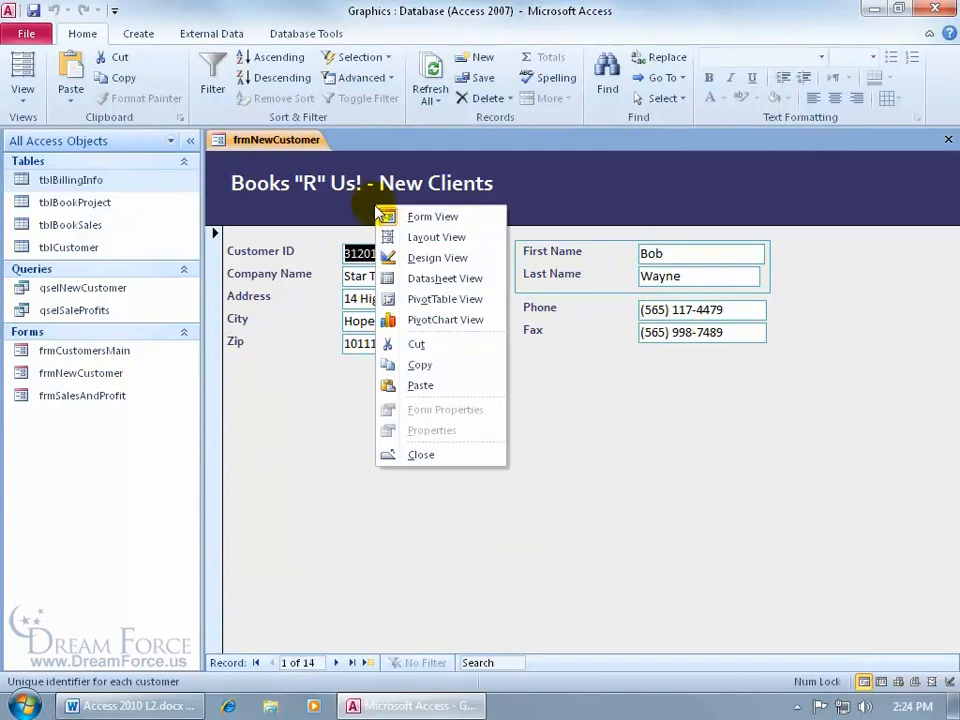
pyautogui.click(436, 256)
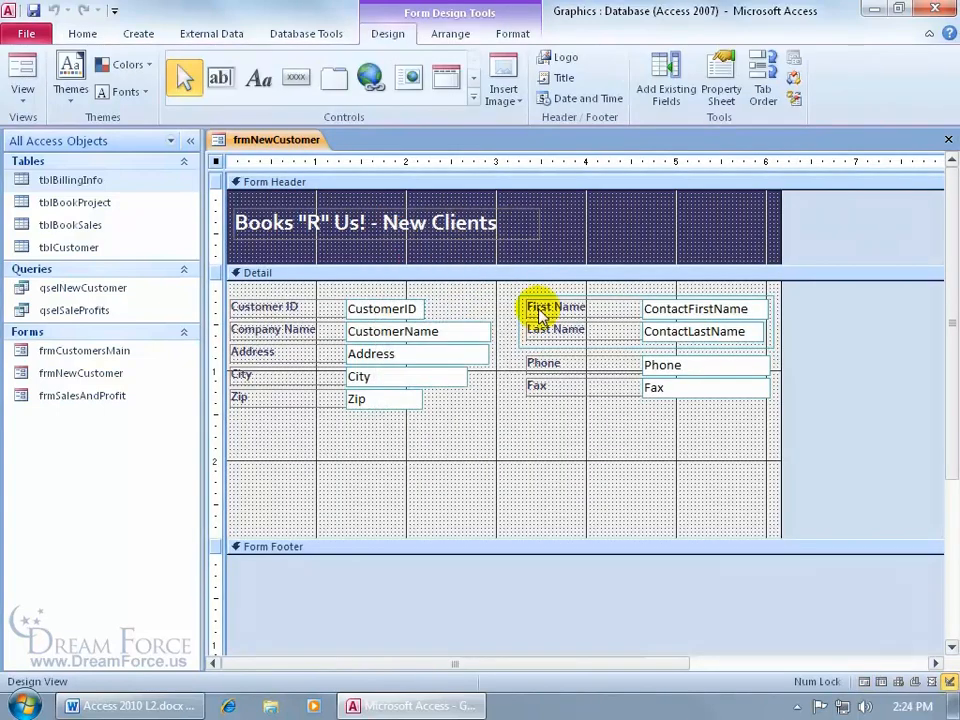
pyautogui.moveTo(416, 124)
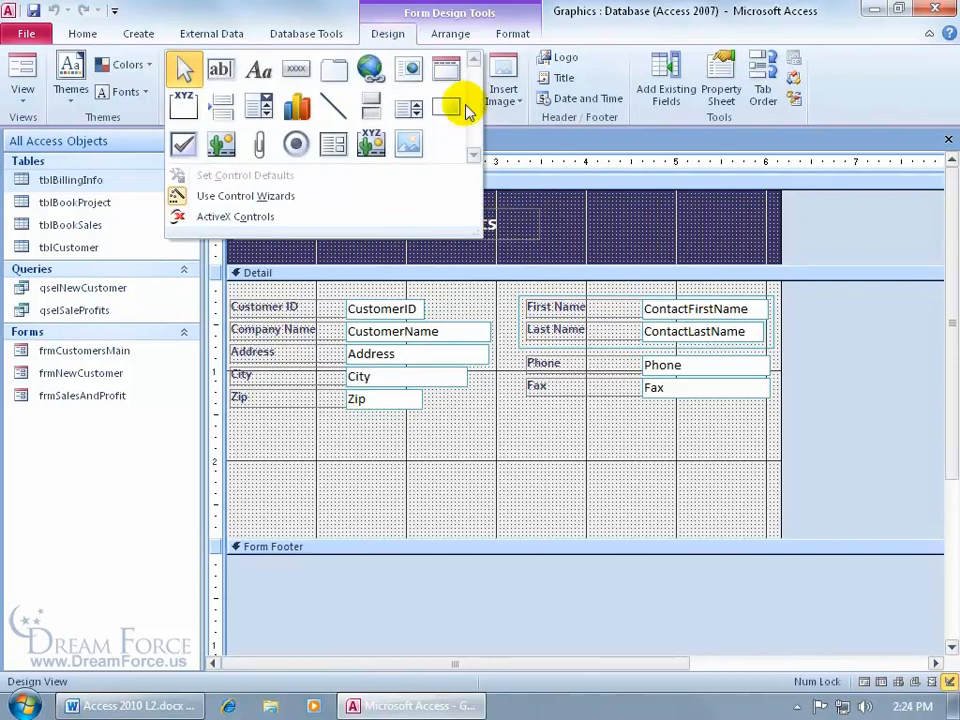
pyautogui.moveTo(184, 108)
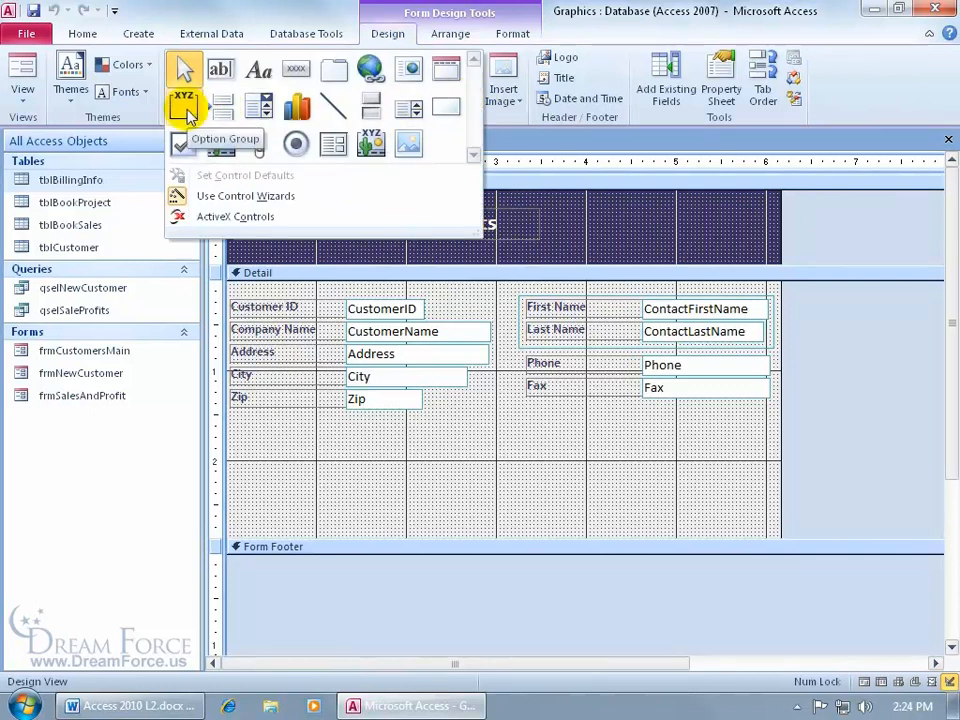
pyautogui.click(564, 410)
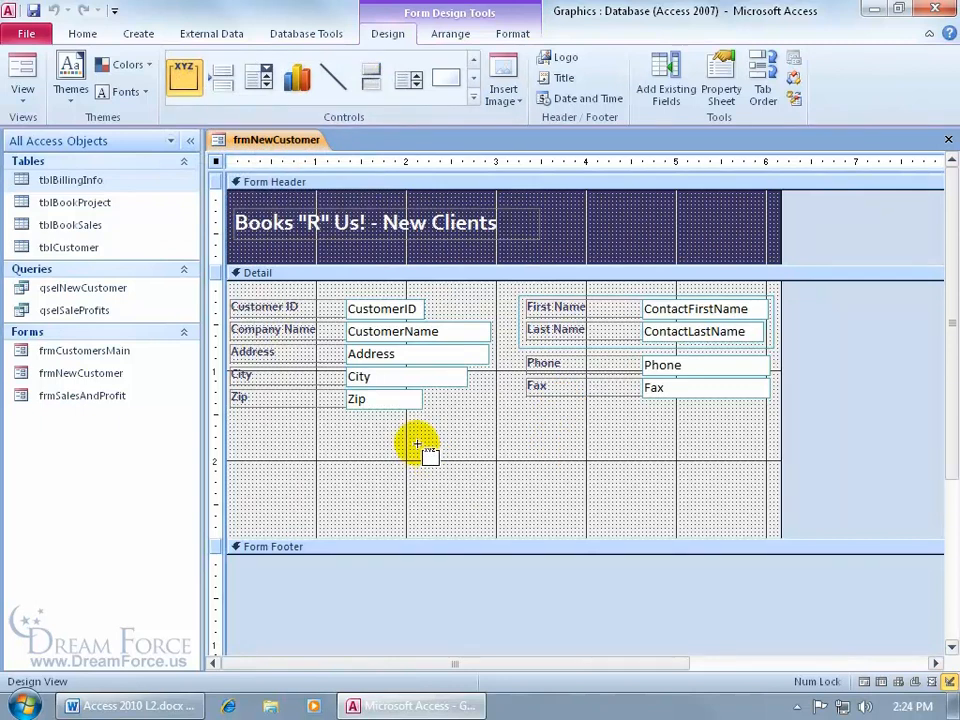
pyautogui.moveTo(430, 436); pyautogui.dragTo(518, 530)
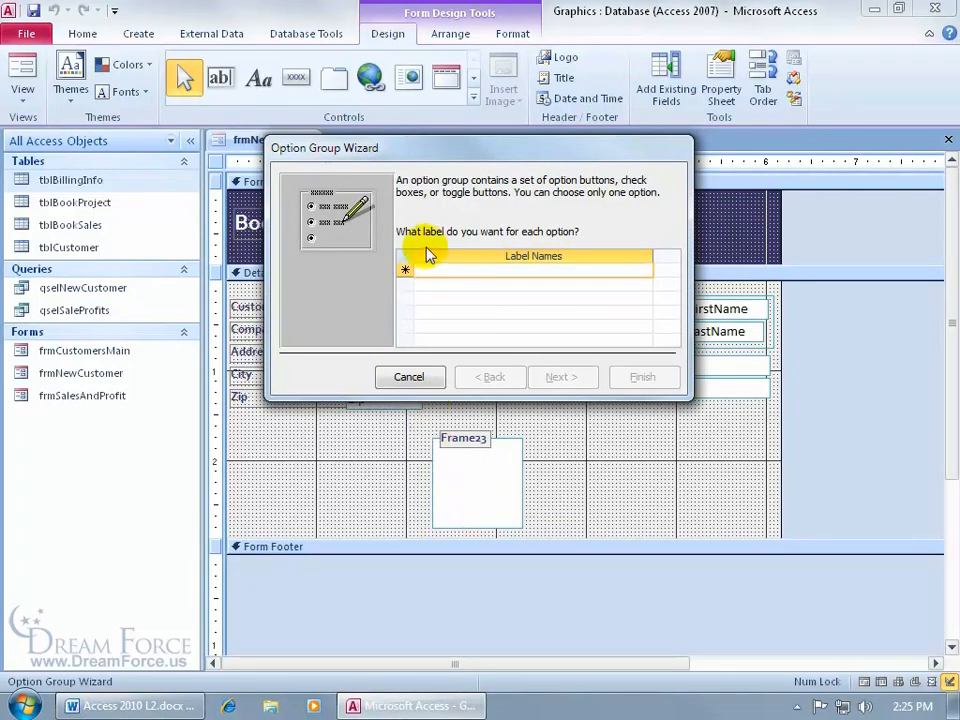
# - Enter the option labels Cash, C.O.D, Company Charge and Credit Card in the wizard
pyautogui.click(530, 270)
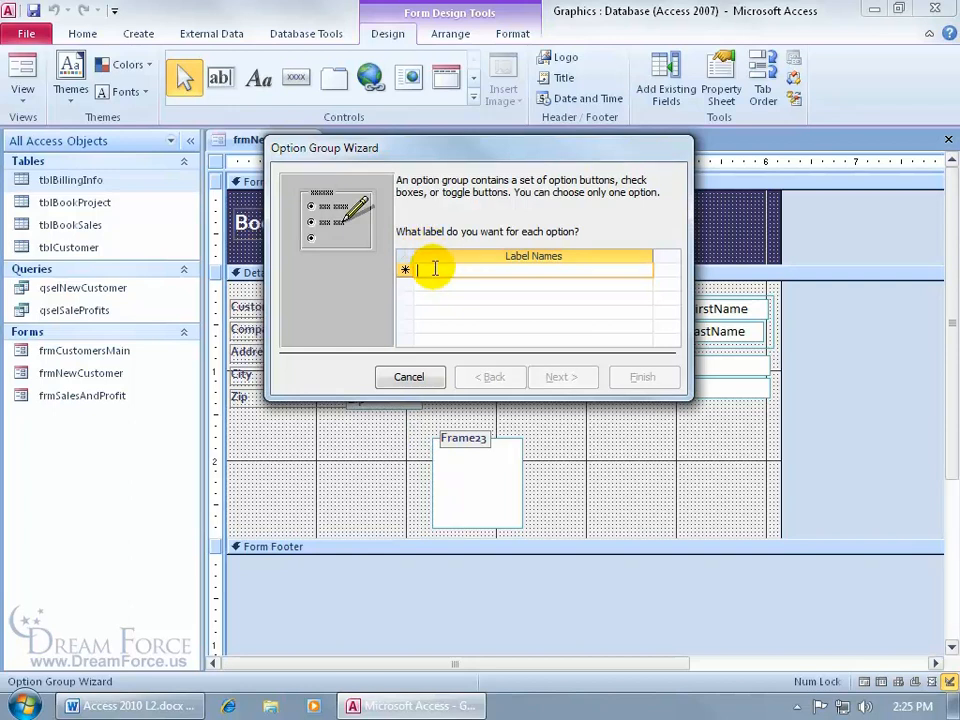
pyautogui.write('Cash')
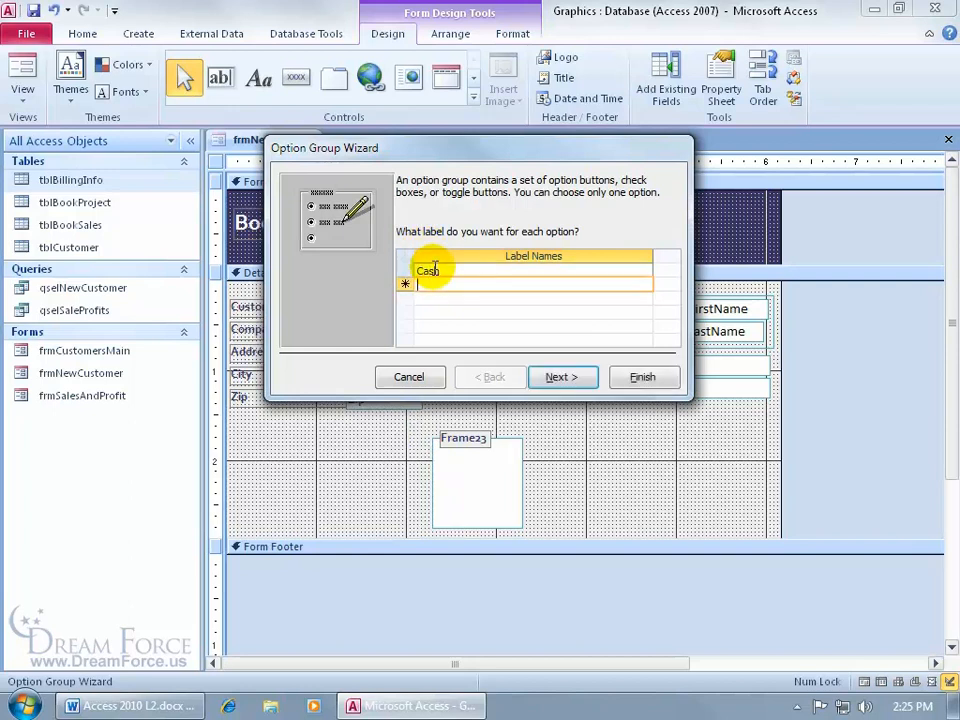
pyautogui.write('C.O.')
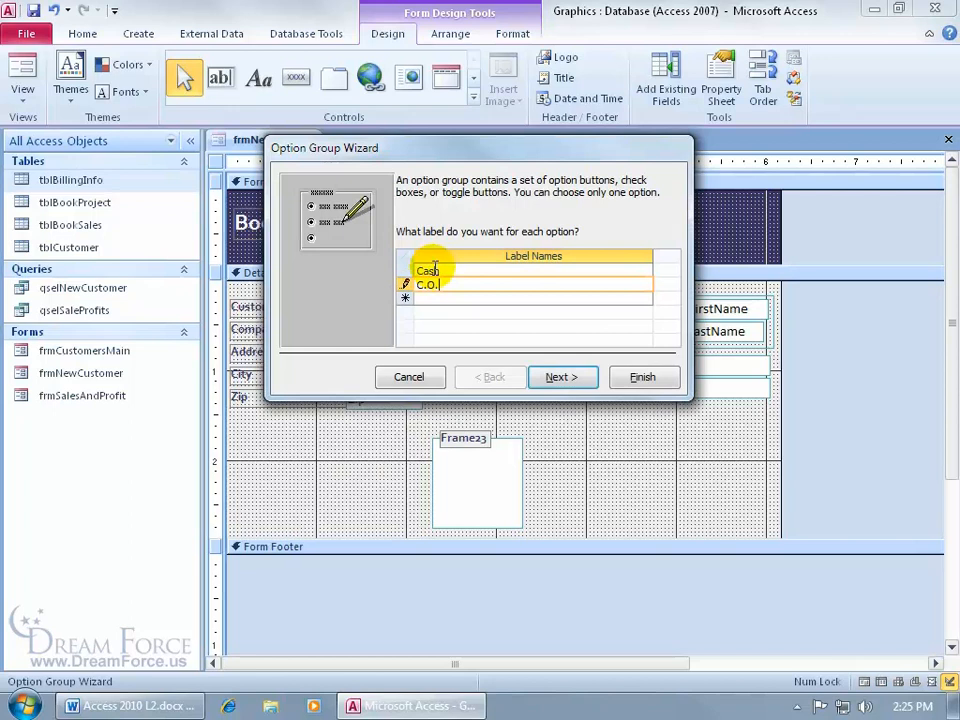
pyautogui.write('D.')
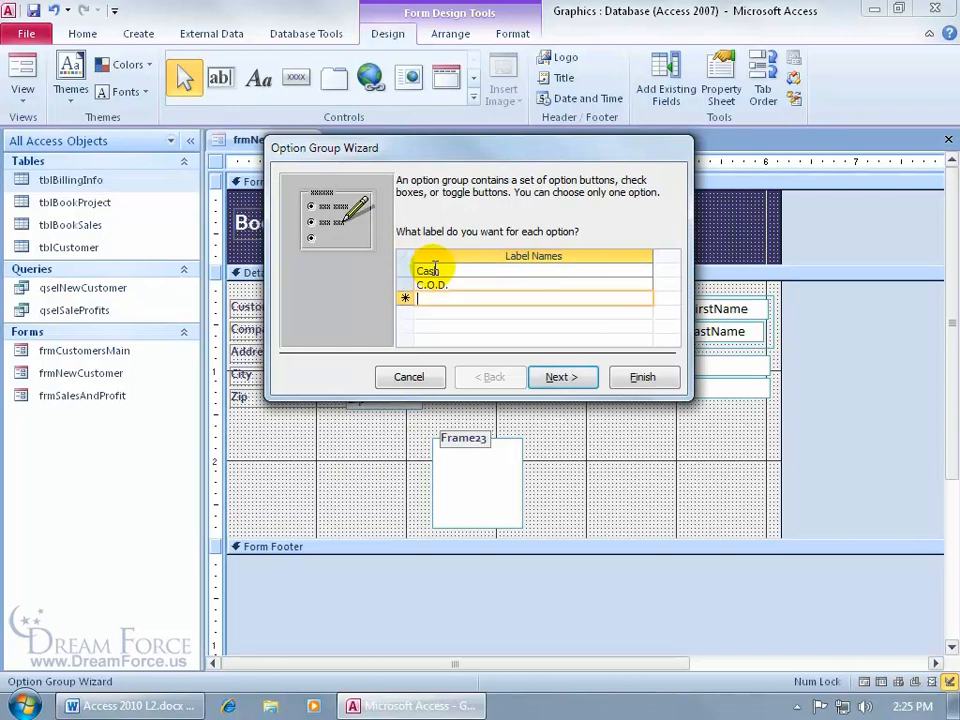
pyautogui.write('Company Charge')
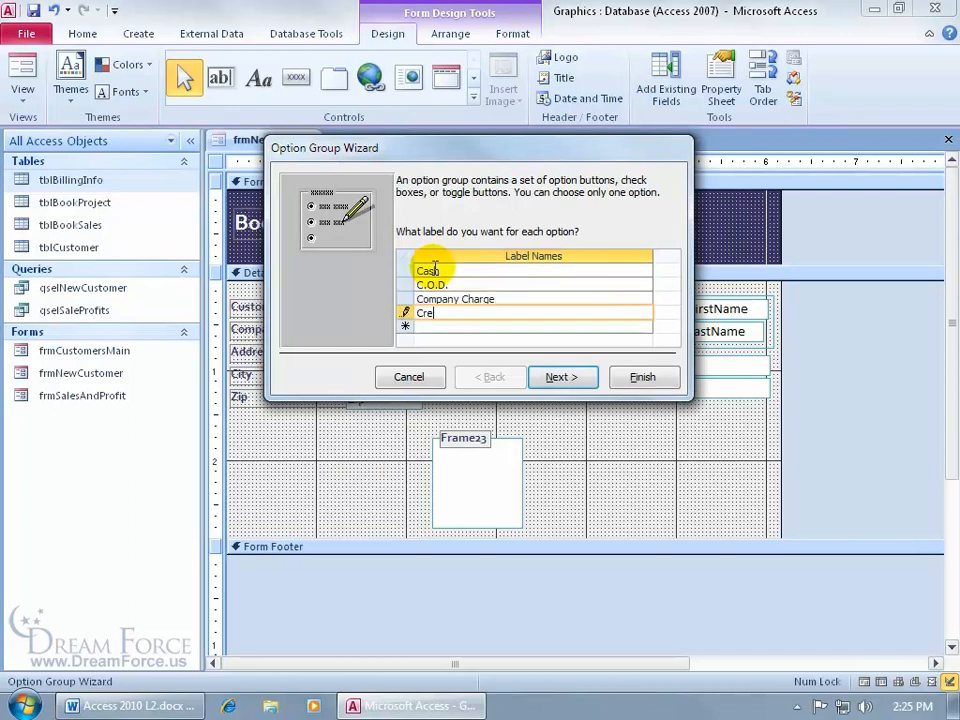
pyautogui.write('dit Card')
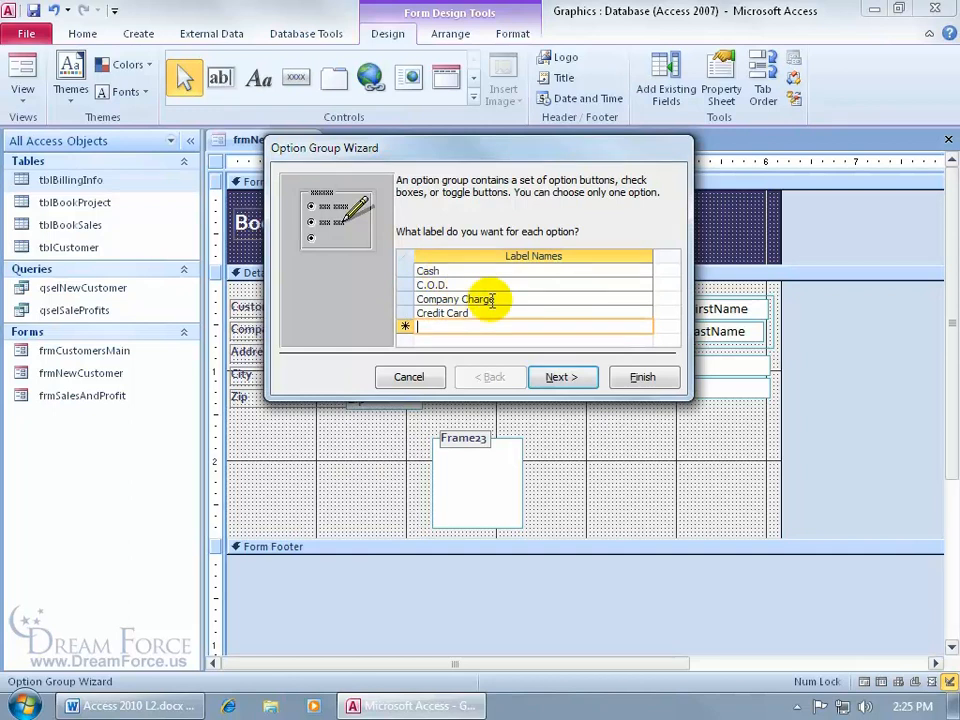
# - Choose Credit Card as the group's default option and continue to the option values page
pyautogui.click(560, 376)
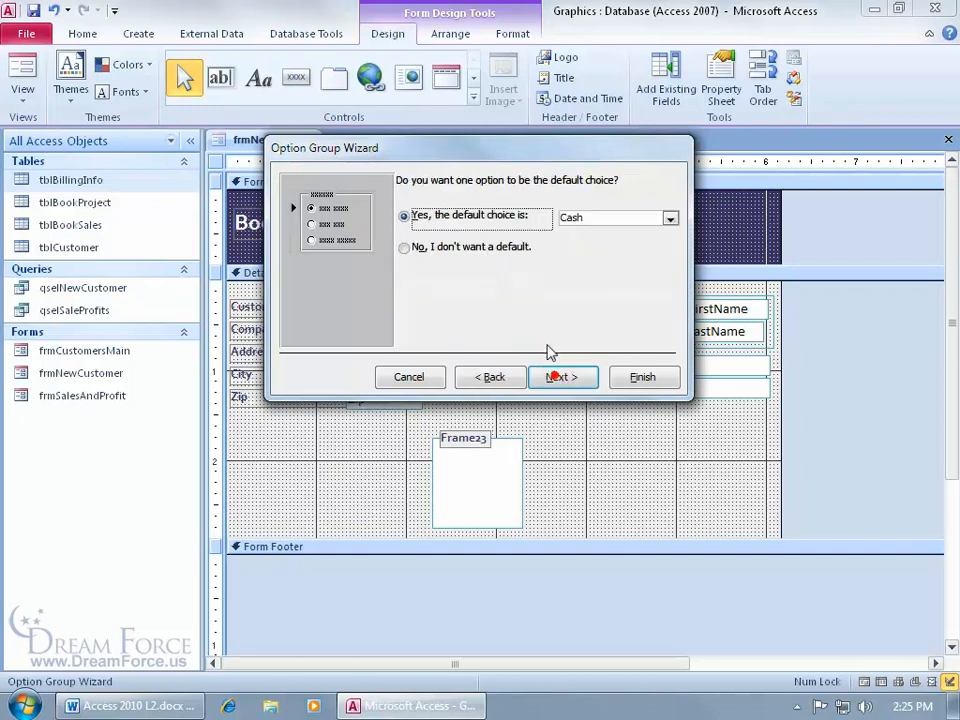
pyautogui.moveTo(490, 206)
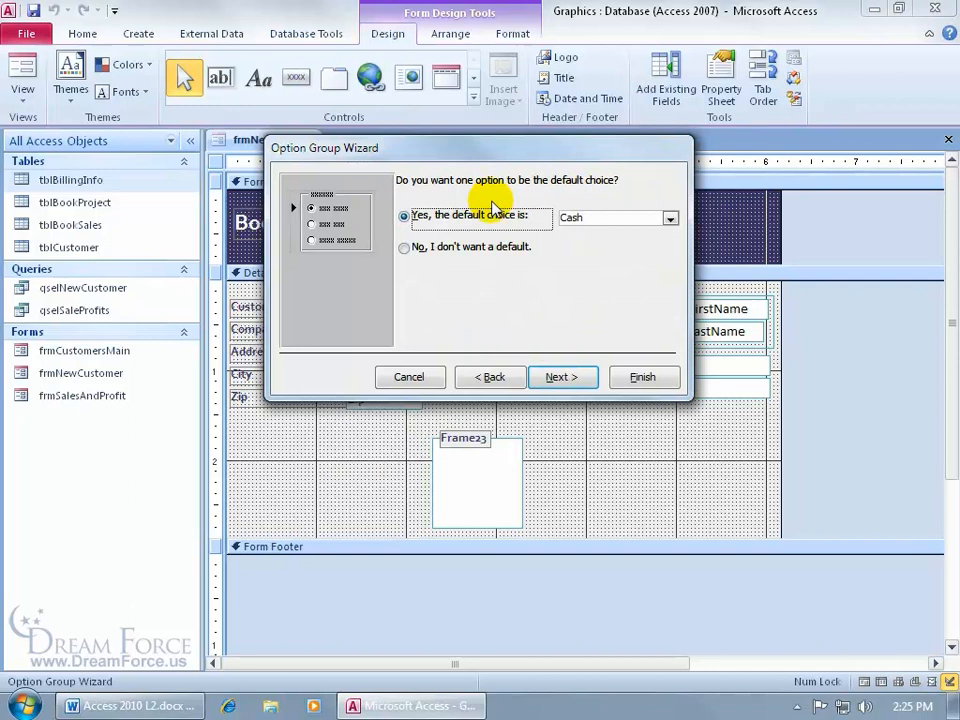
pyautogui.moveTo(536, 218)
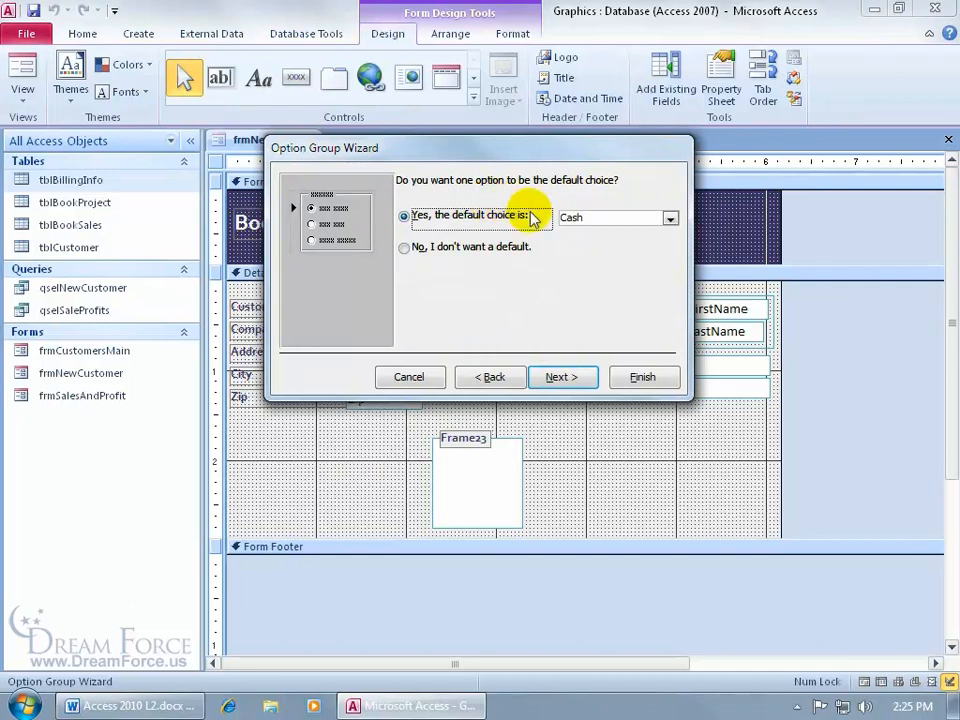
pyautogui.click(668, 216)
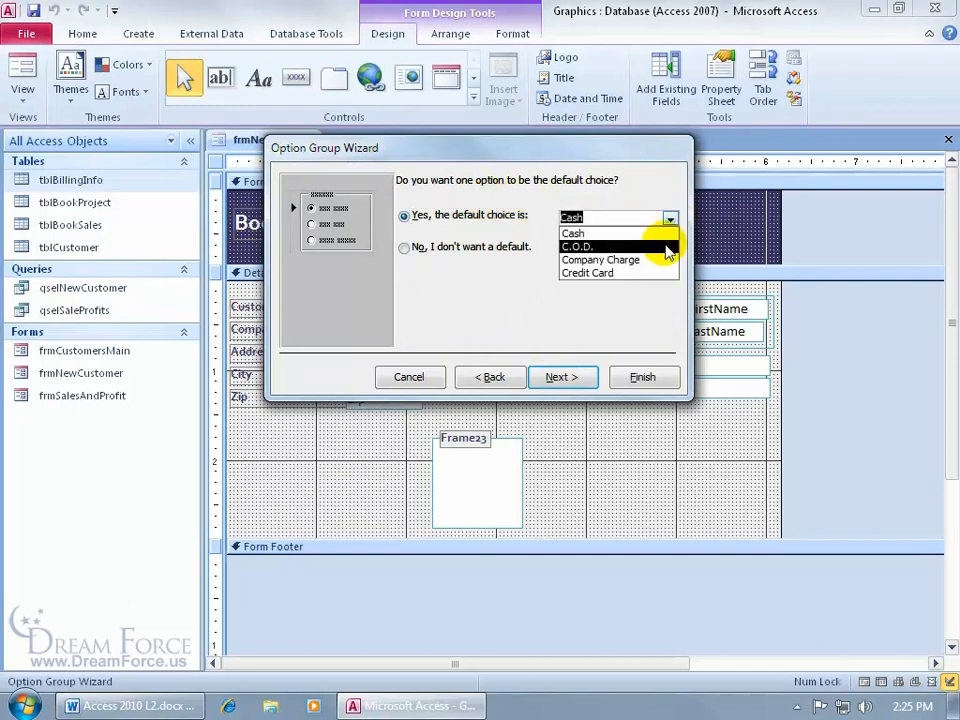
pyautogui.click(586, 272)
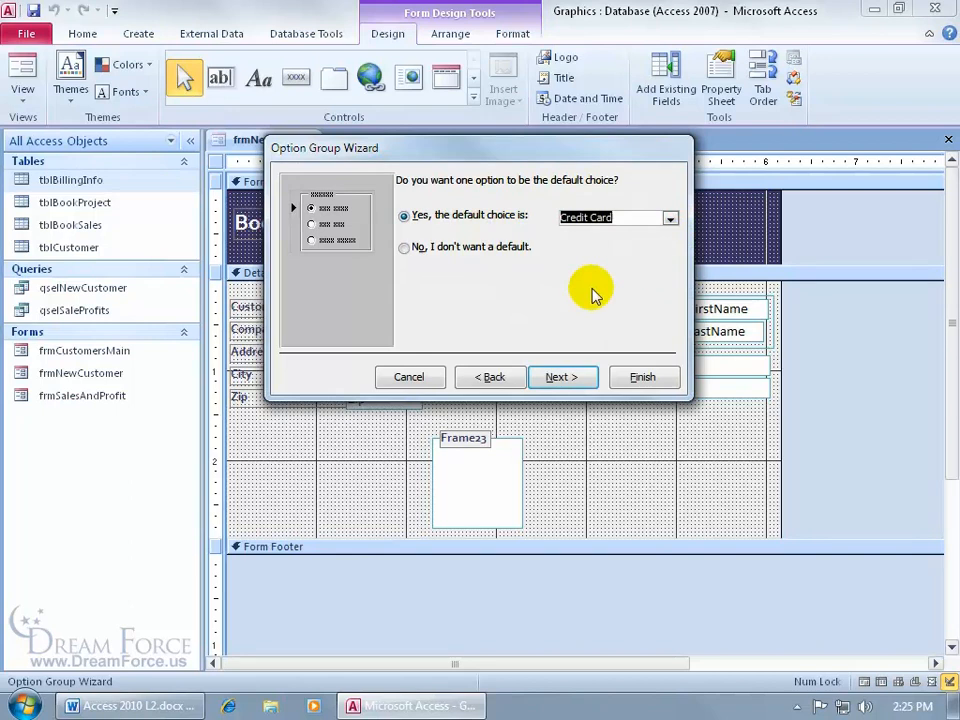
pyautogui.click(562, 376)
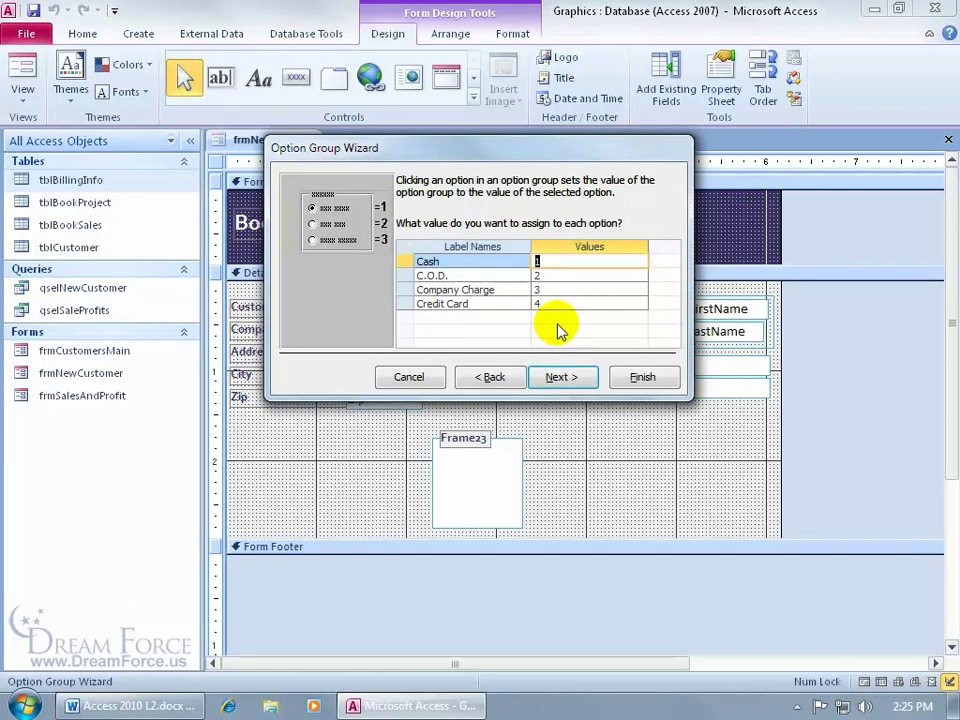
pyautogui.moveTo(516, 270)
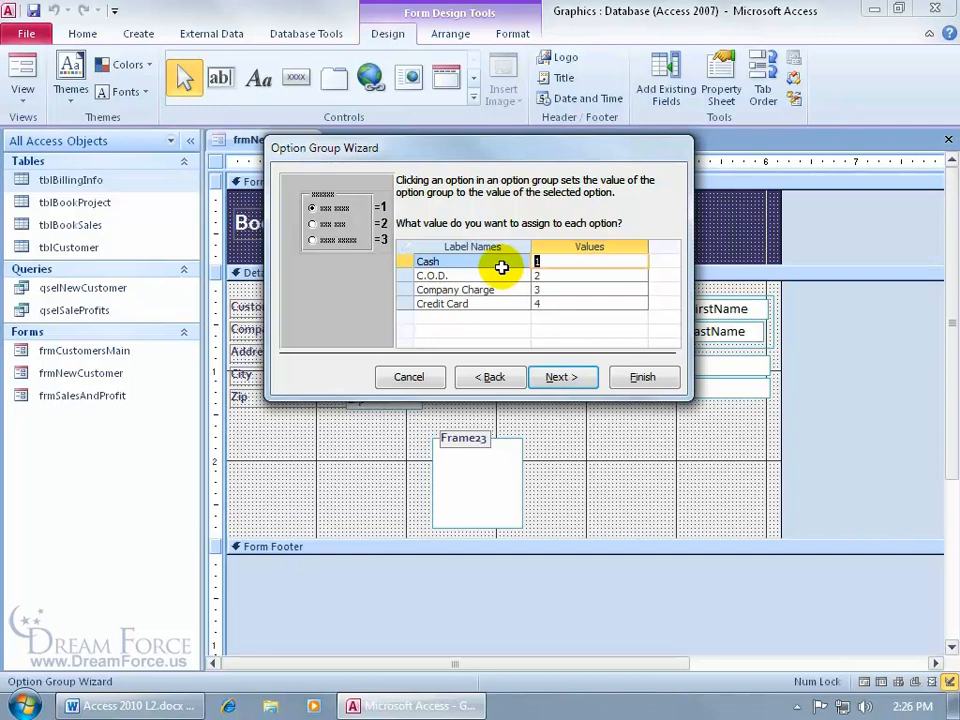
# - Store the option group's value in the Payment field and continue to control type
pyautogui.click(562, 376)
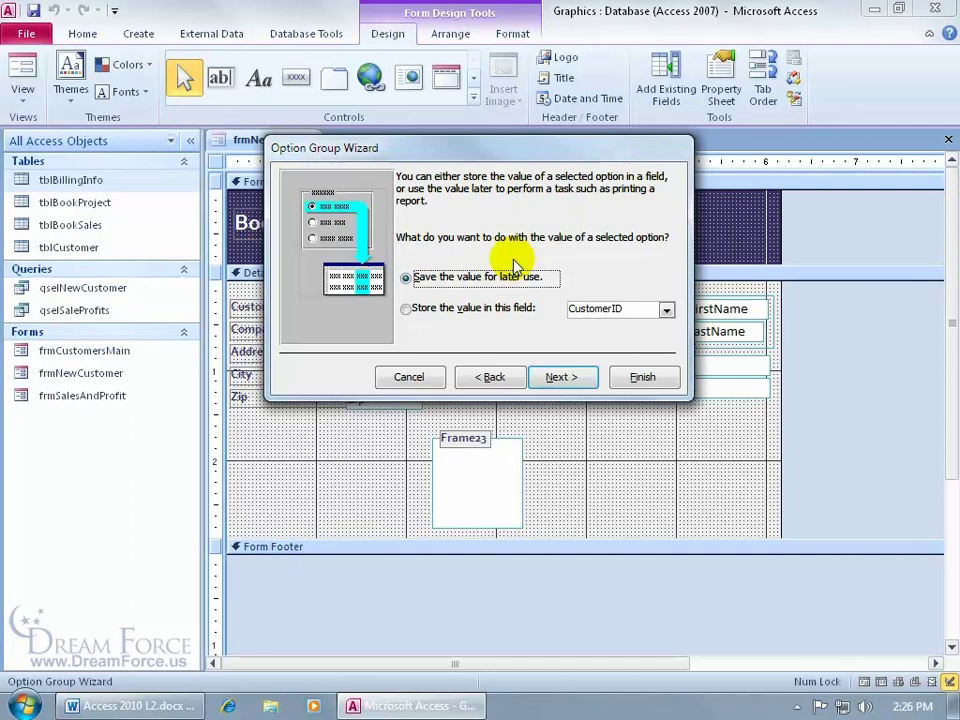
pyautogui.moveTo(486, 330)
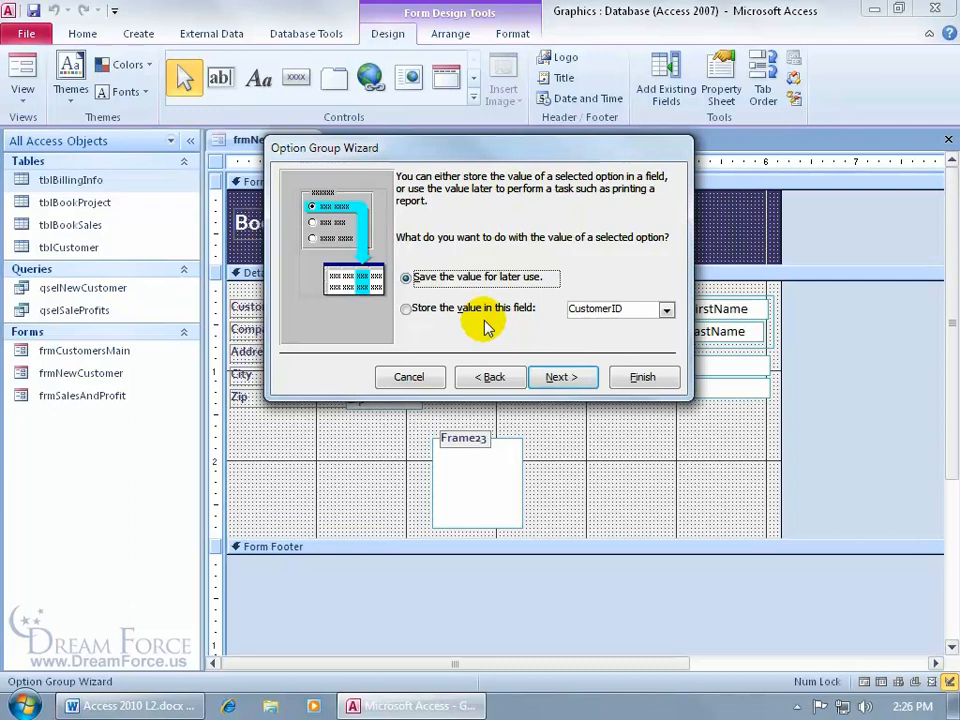
pyautogui.moveTo(484, 296)
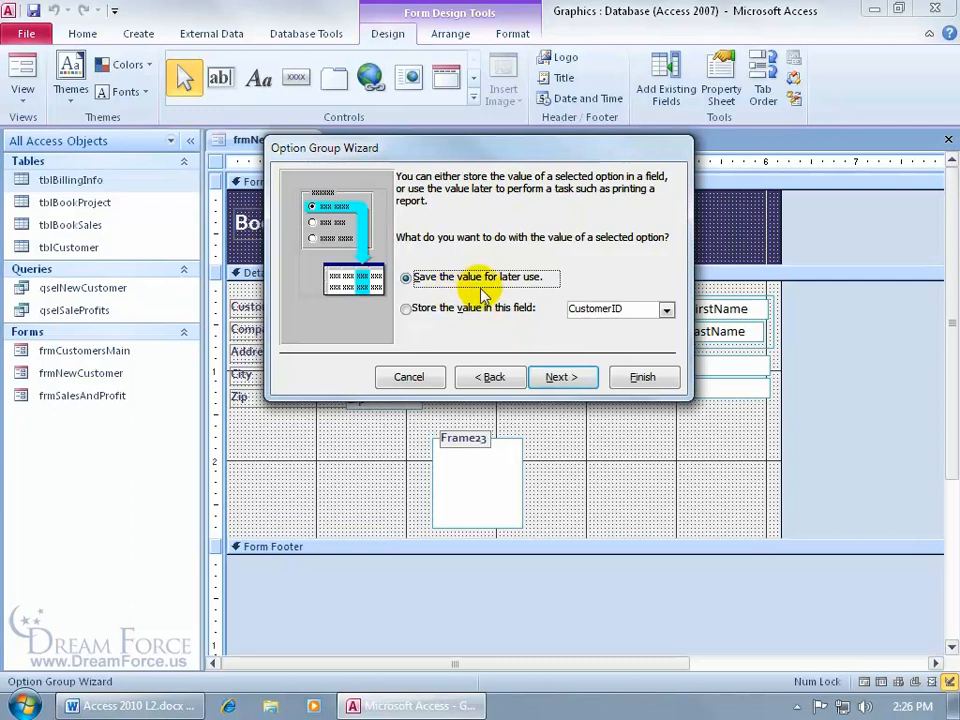
pyautogui.moveTo(344, 212)
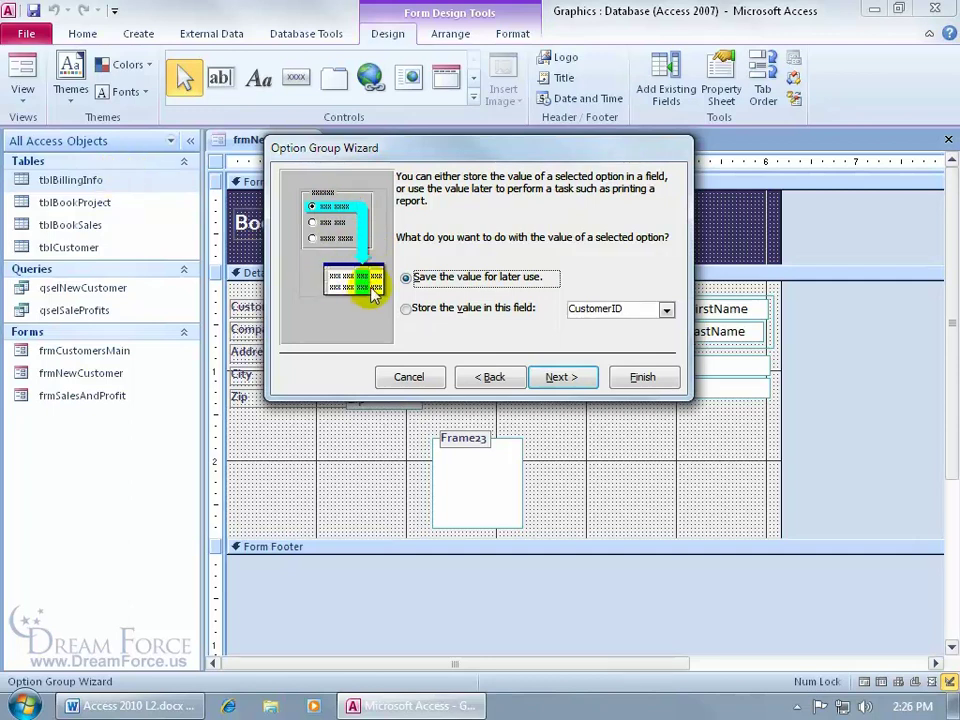
pyautogui.click(406, 308)
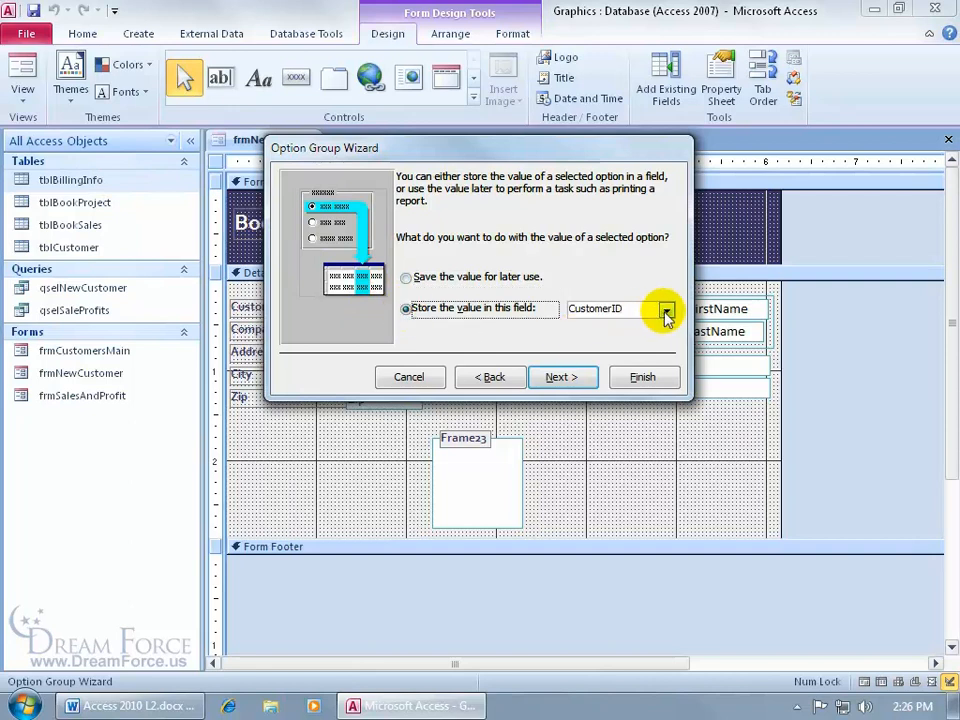
pyautogui.click(666, 308)
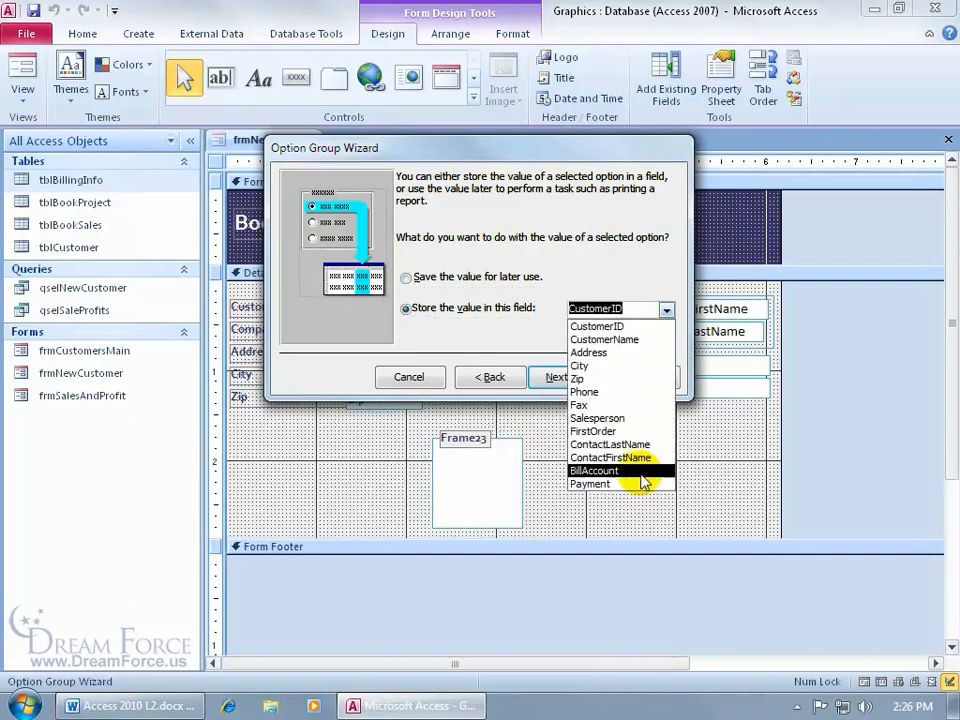
pyautogui.click(592, 484)
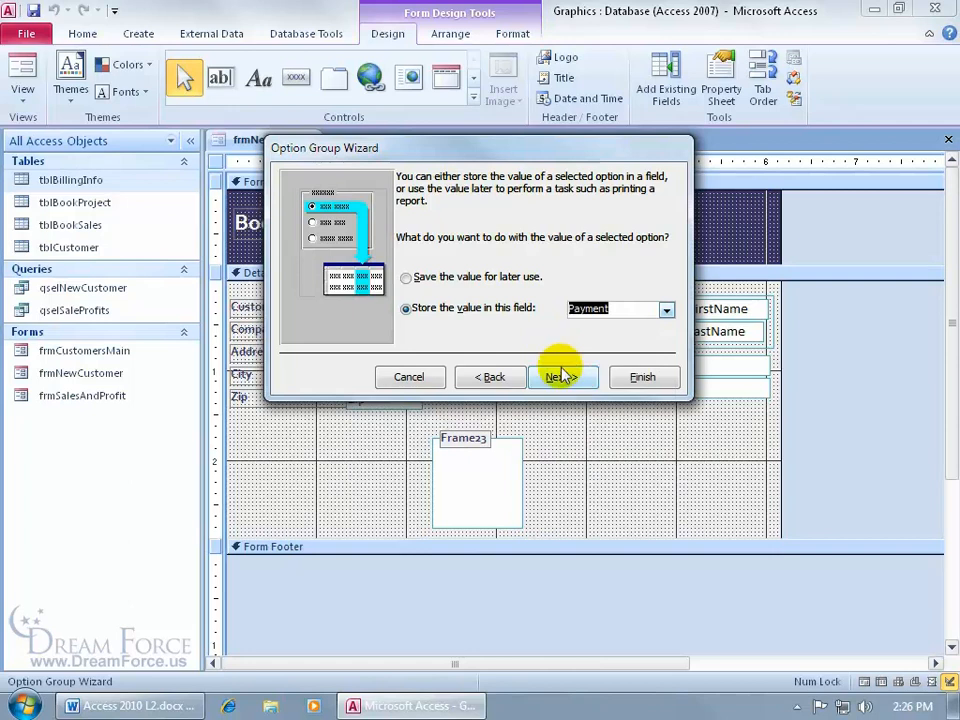
pyautogui.click(562, 376)
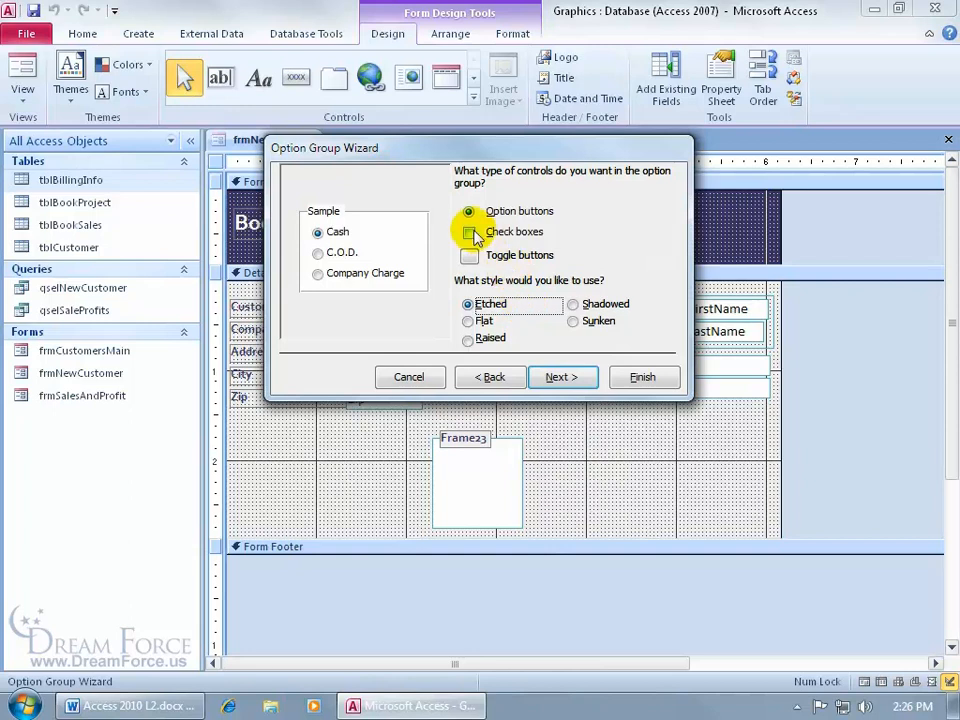
# - Preview option buttons, check boxes and toggle buttons, settling on check boxes
pyautogui.click(468, 212)
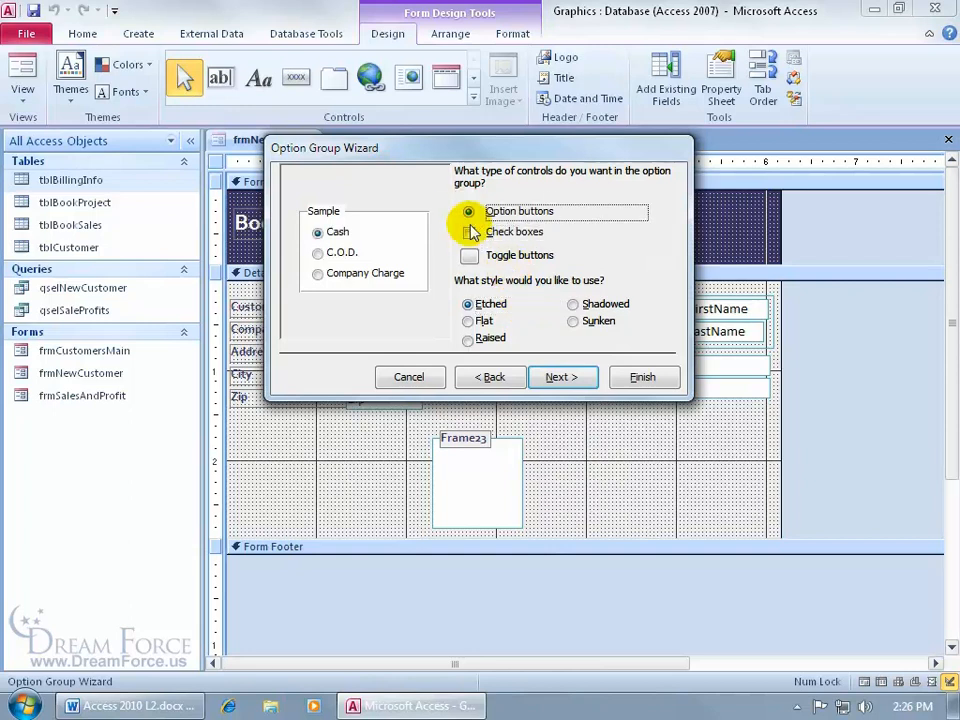
pyautogui.click(468, 232)
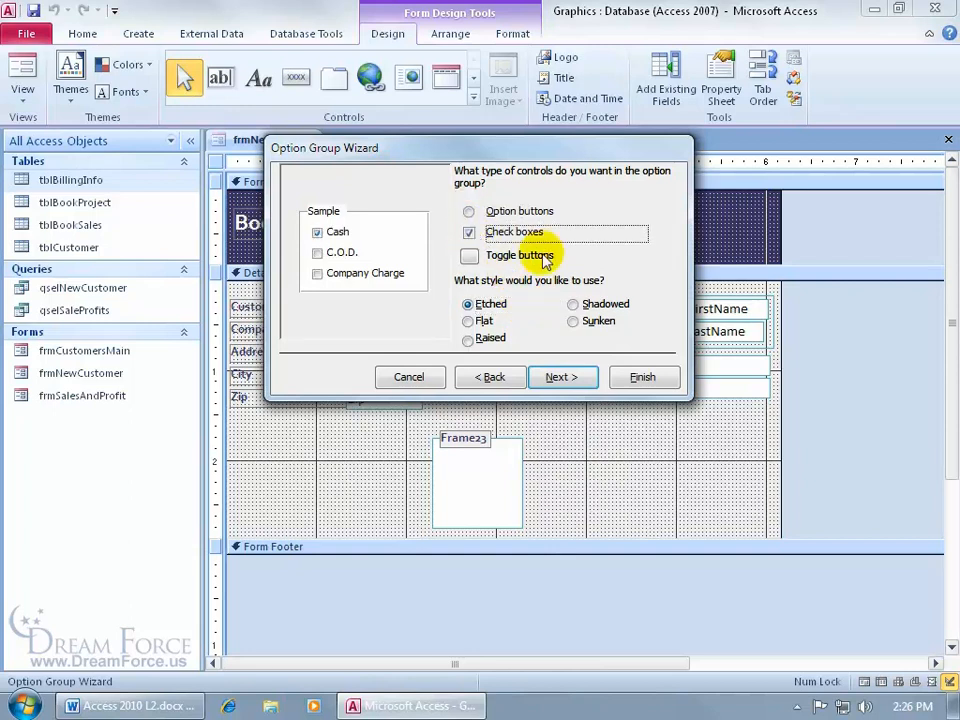
pyautogui.click(468, 256)
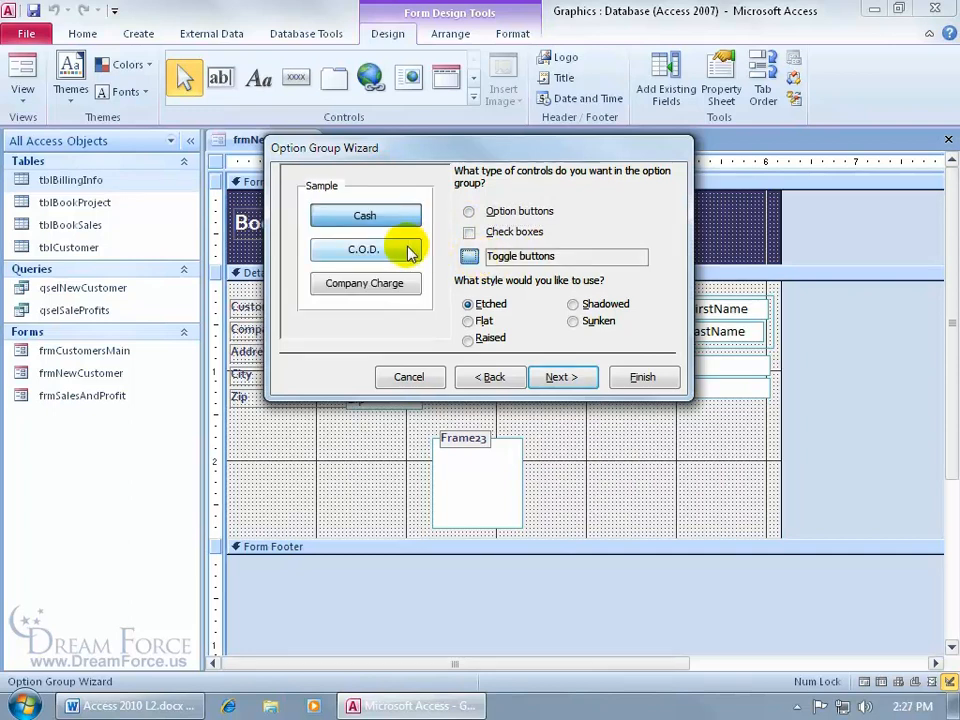
pyautogui.moveTo(420, 260)
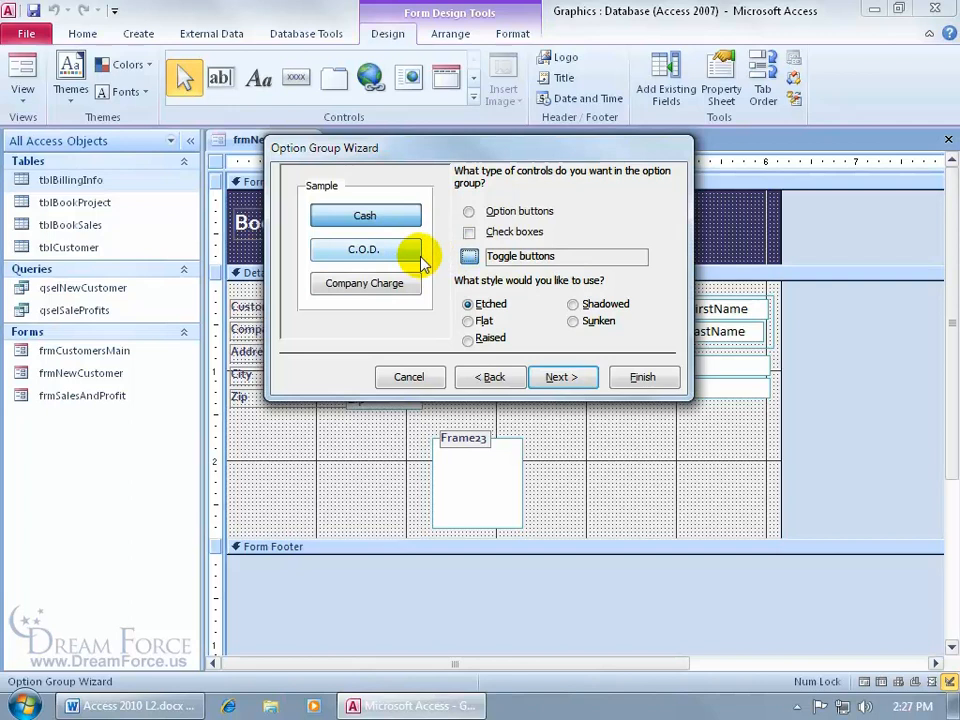
pyautogui.click(468, 232)
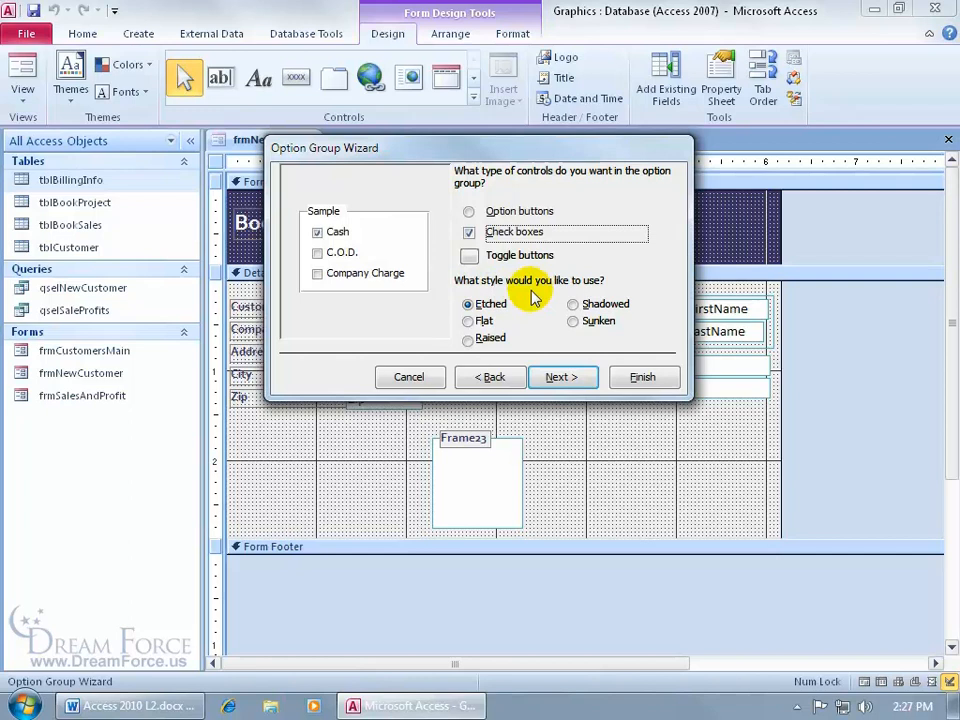
# - Caption the group Payment Method and finish the wizard, placing it on the form
pyautogui.click(562, 376)
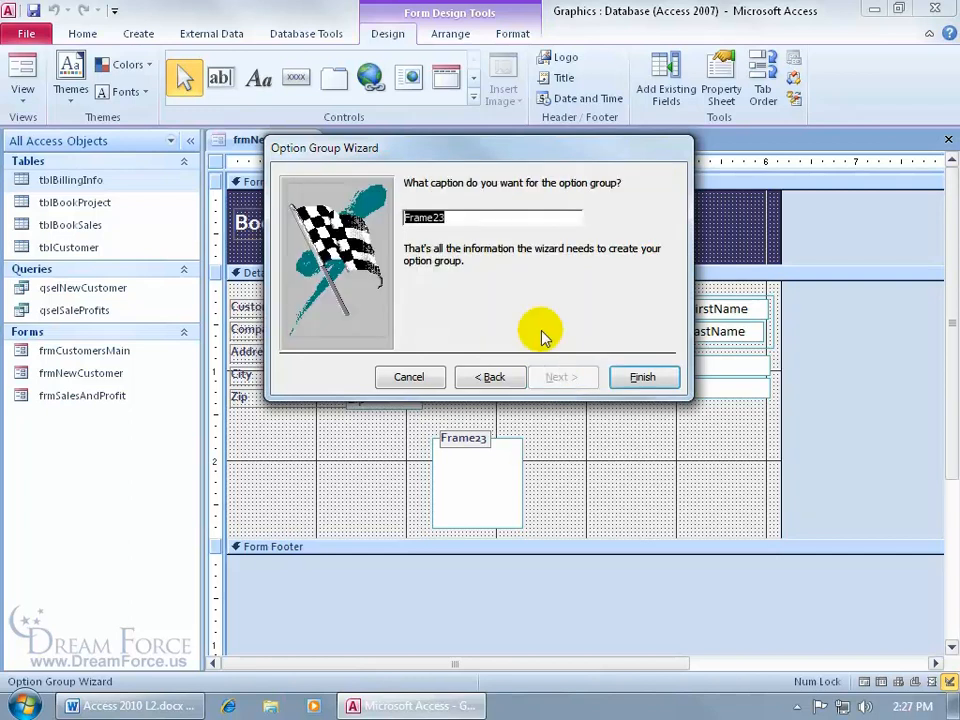
pyautogui.write('Payment Method')
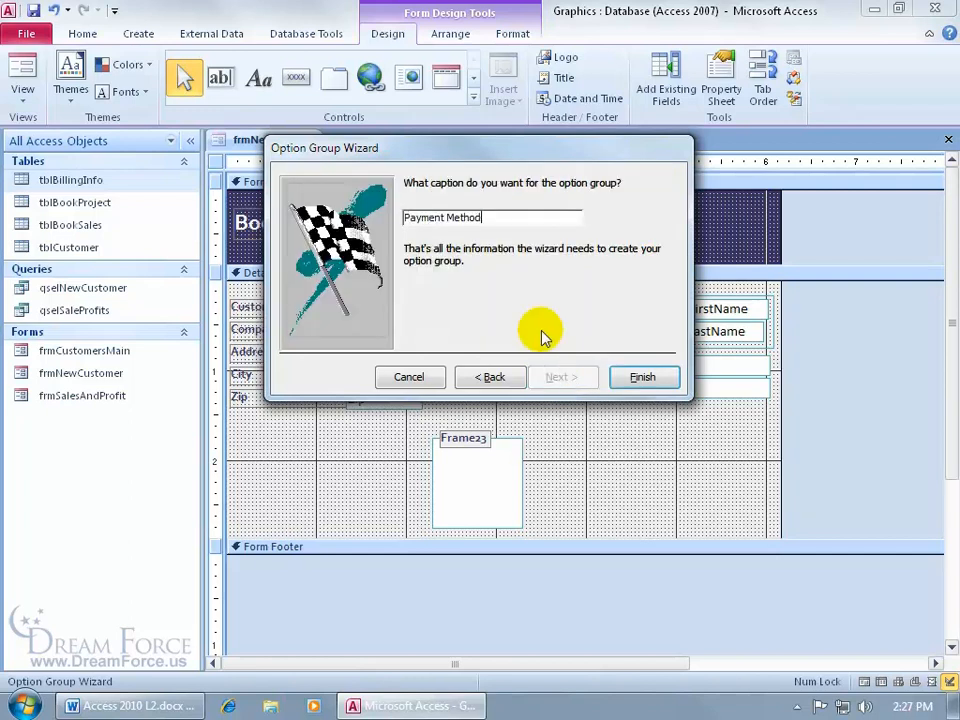
pyautogui.click(644, 376)
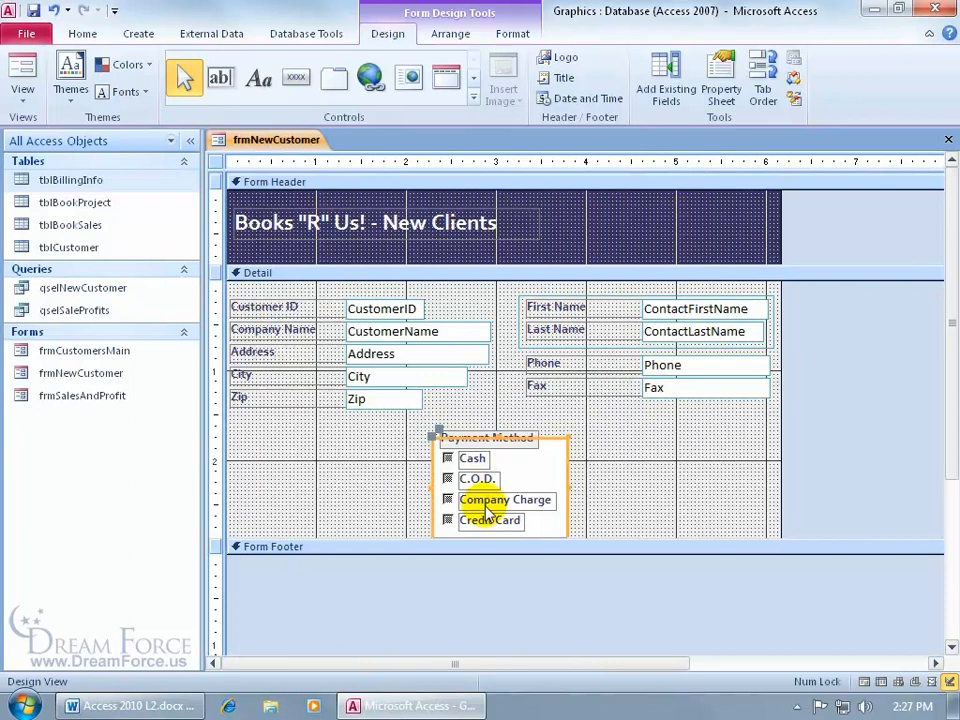
pyautogui.rightClick(276, 140)
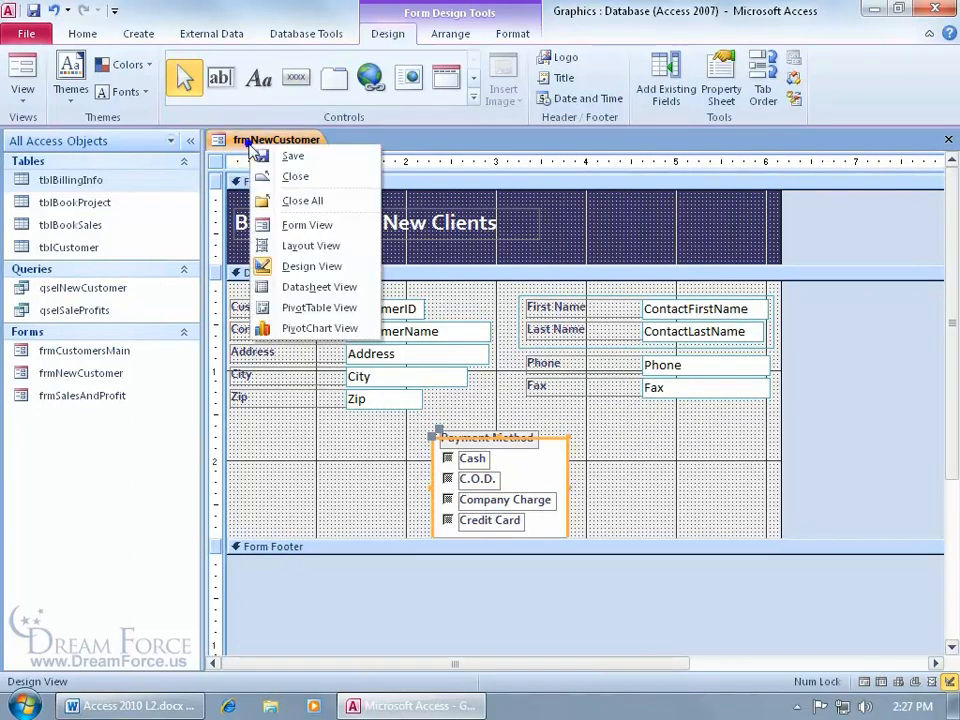
# - Show frmNewCustomer in Form view and open tblBillingInfo alongside it
pyautogui.click(308, 224)
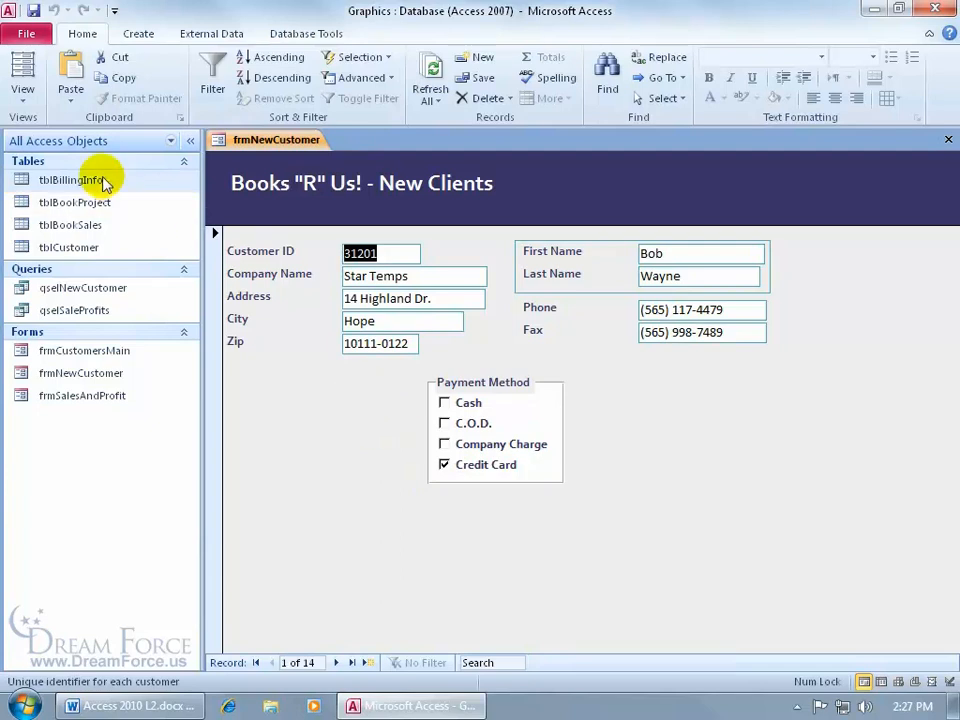
pyautogui.doubleClick(72, 180)
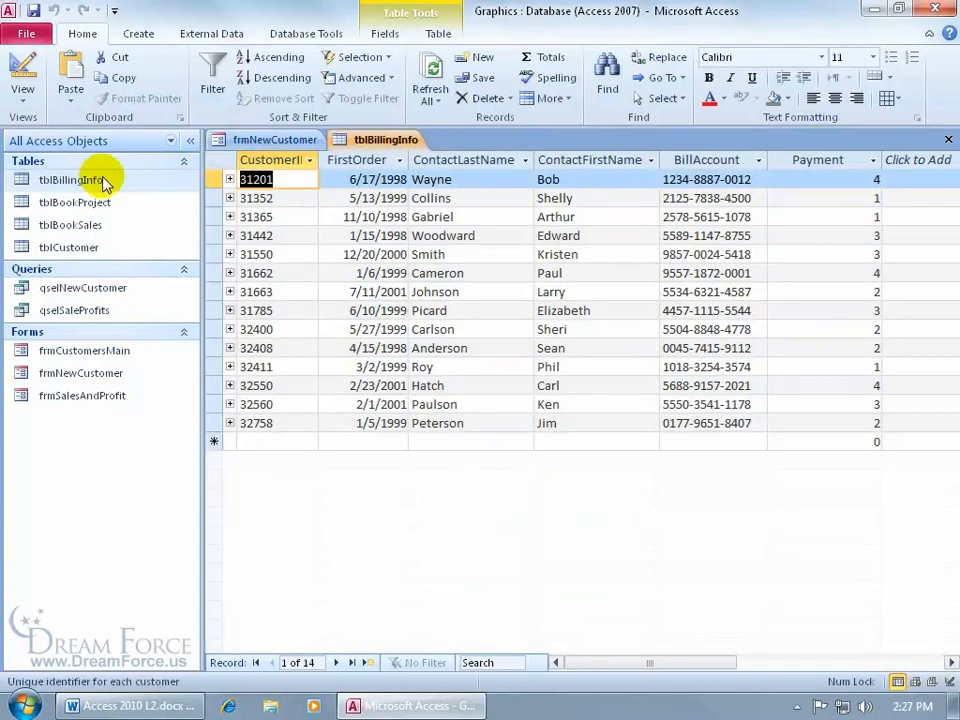
pyautogui.moveTo(848, 284)
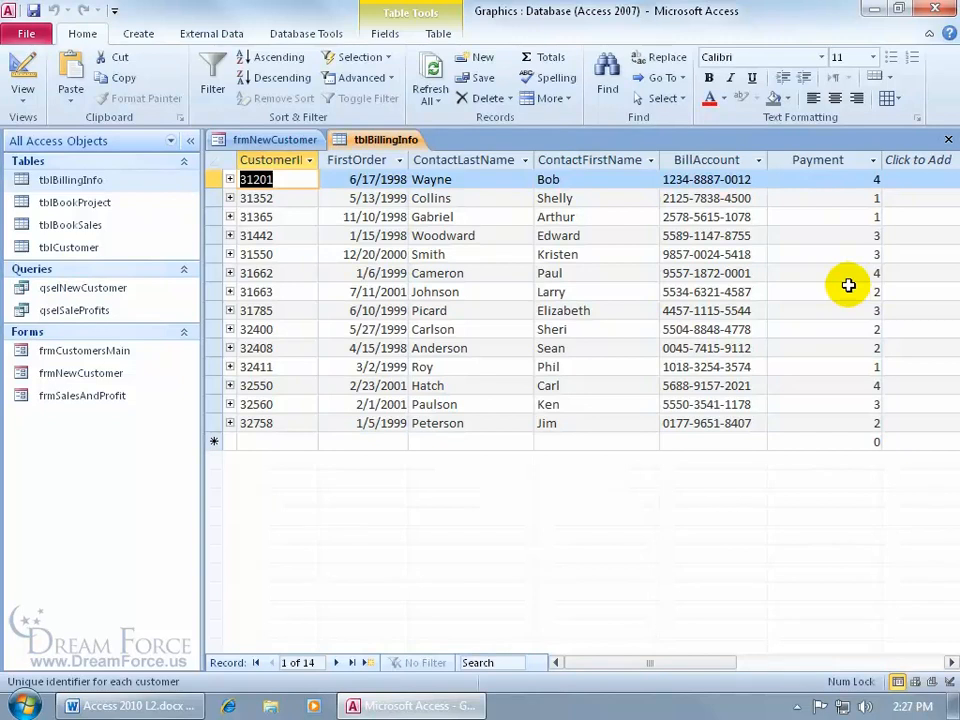
pyautogui.click(276, 140)
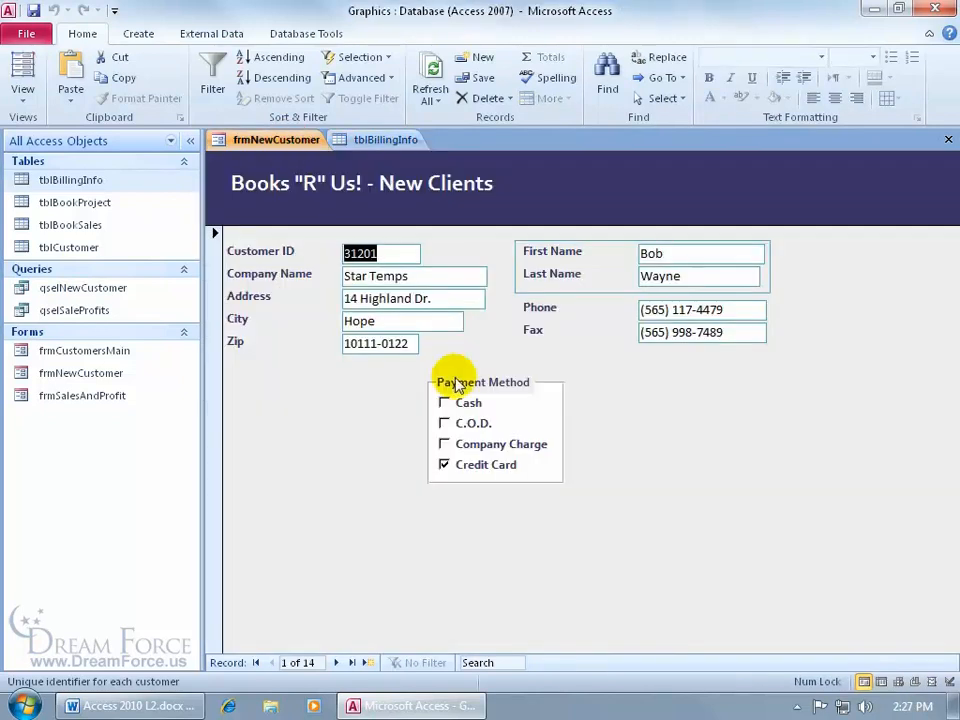
# - Toggle Company Charge and Credit Card, leave Credit Card checked, then view tblBillingInfo
pyautogui.click(444, 464)
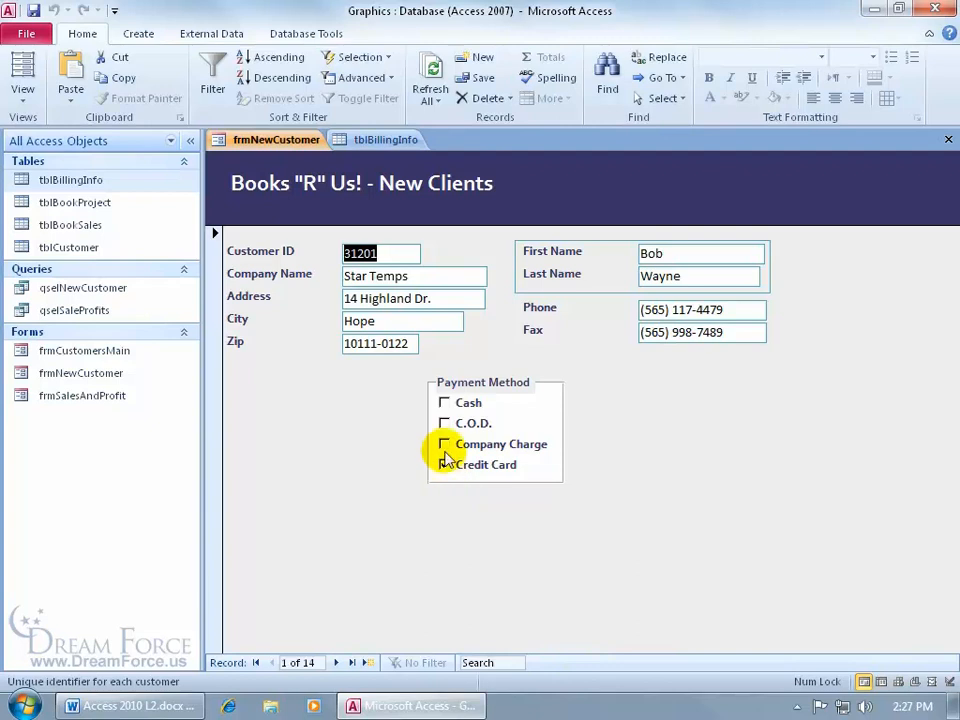
pyautogui.click(444, 444)
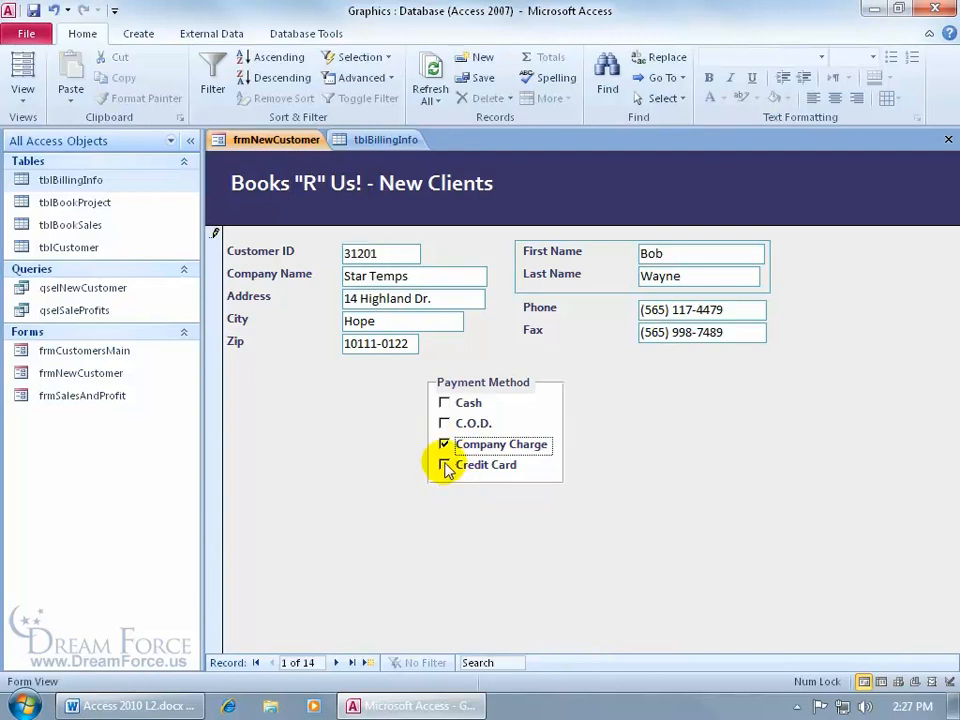
pyautogui.click(444, 464)
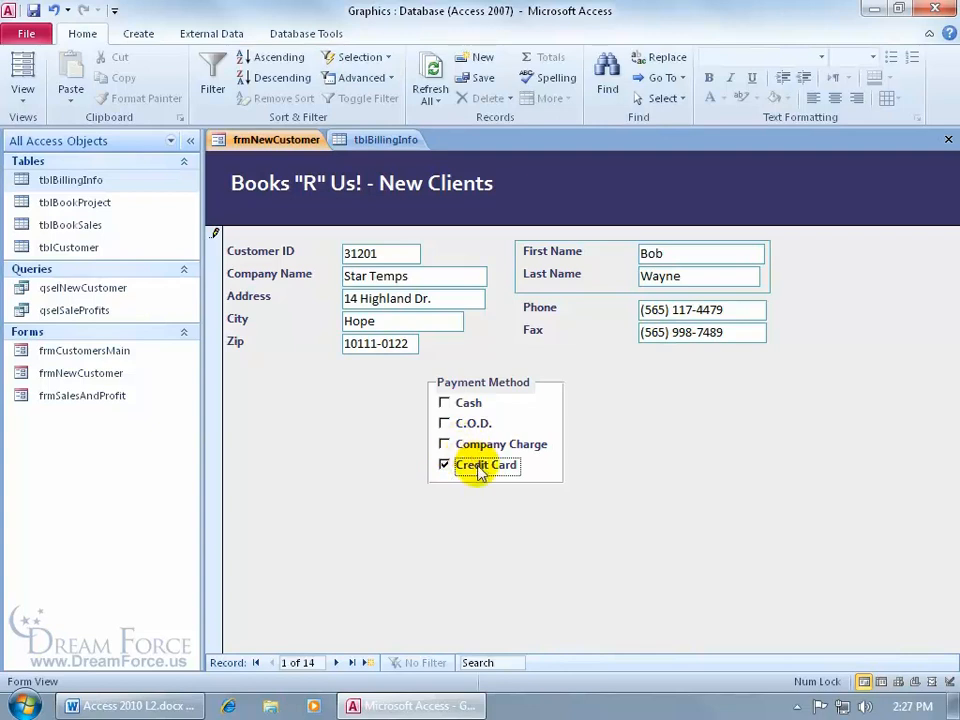
pyautogui.moveTo(470, 412)
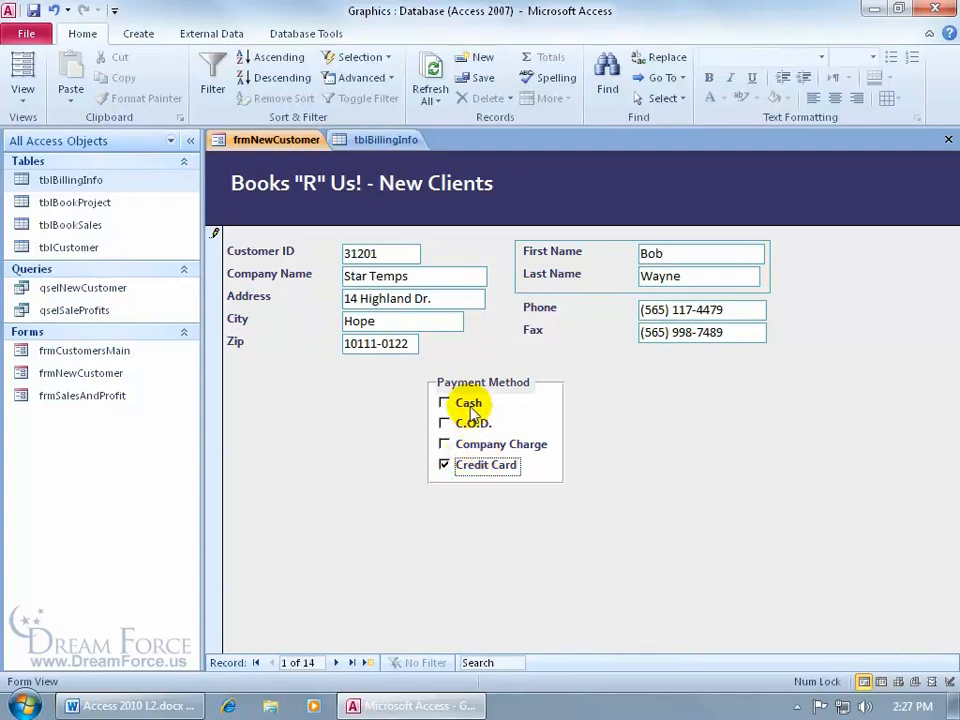
pyautogui.moveTo(216, 252)
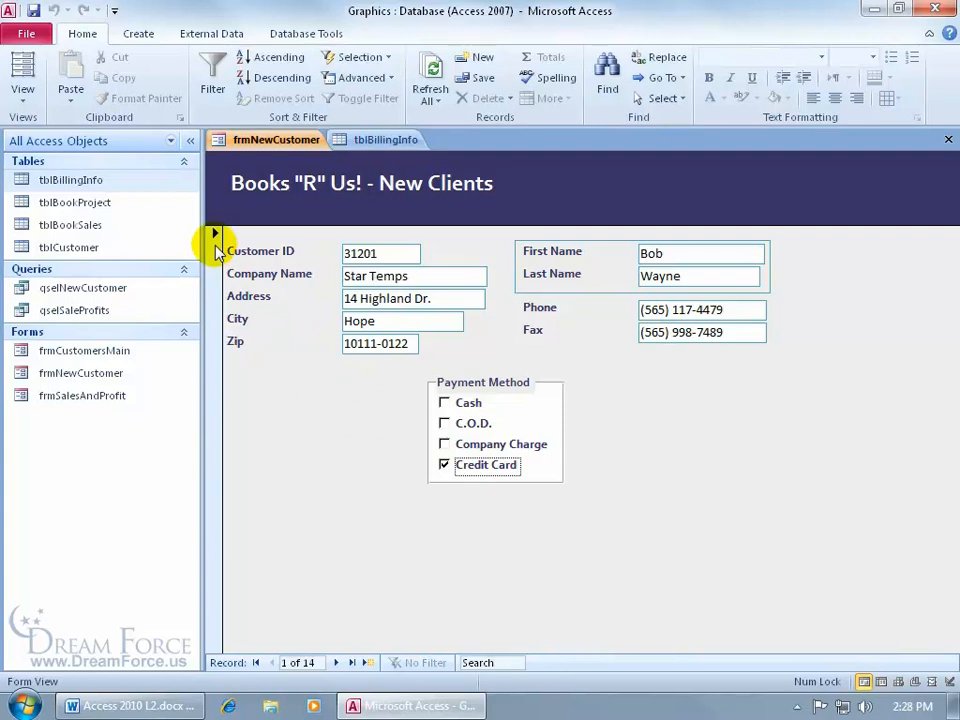
pyautogui.moveTo(380, 470)
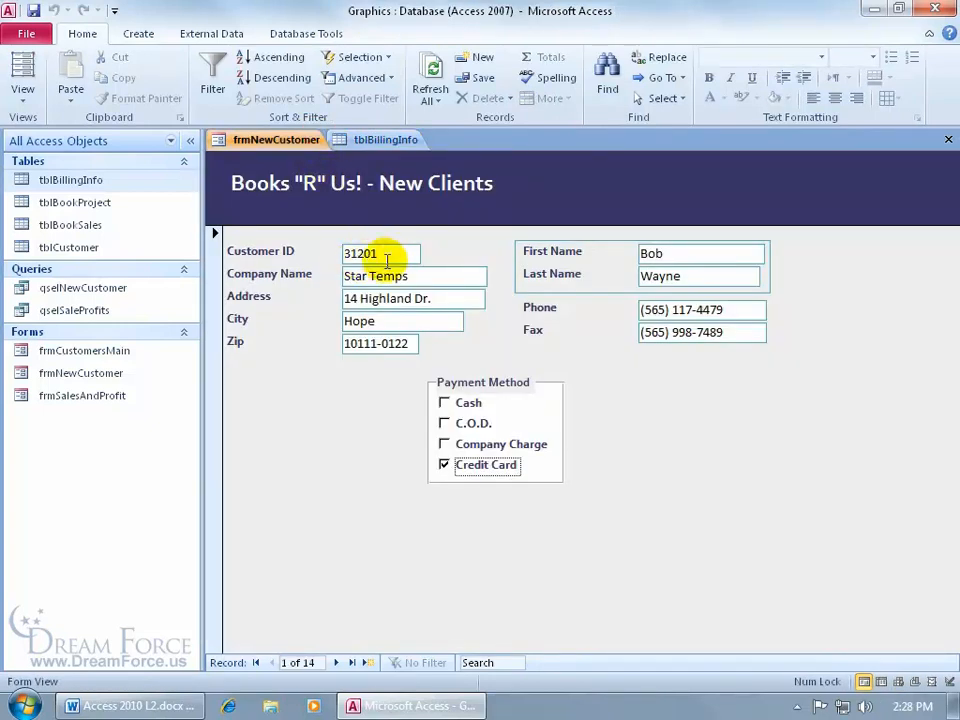
pyautogui.click(386, 140)
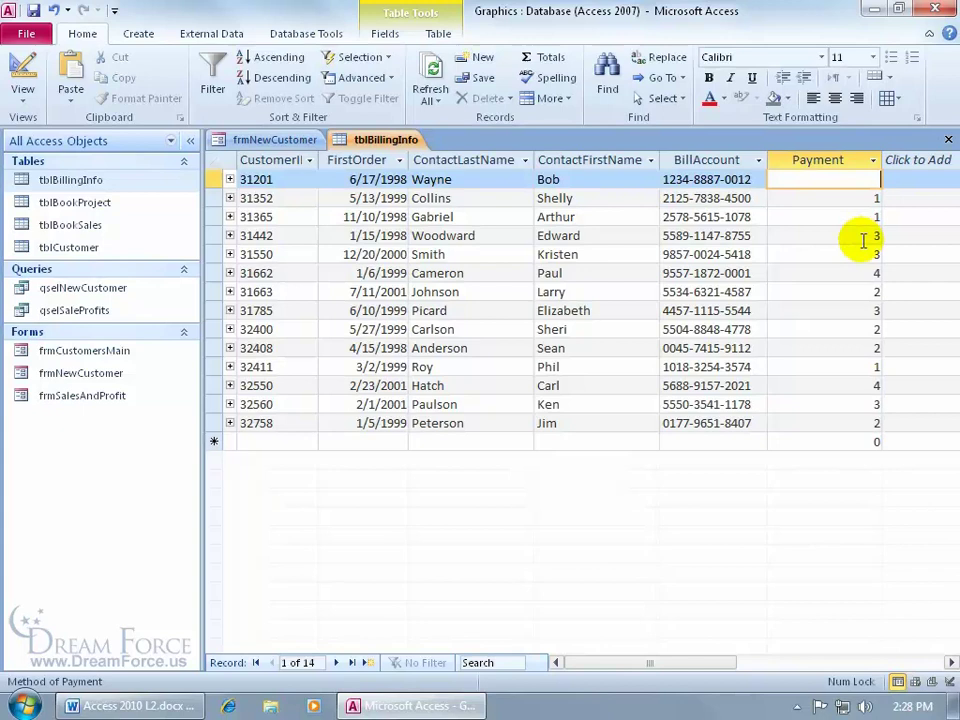
# - Check Cash for customer 31201, move to the next record and view tblBillingInfo to verify
pyautogui.click(274, 140)
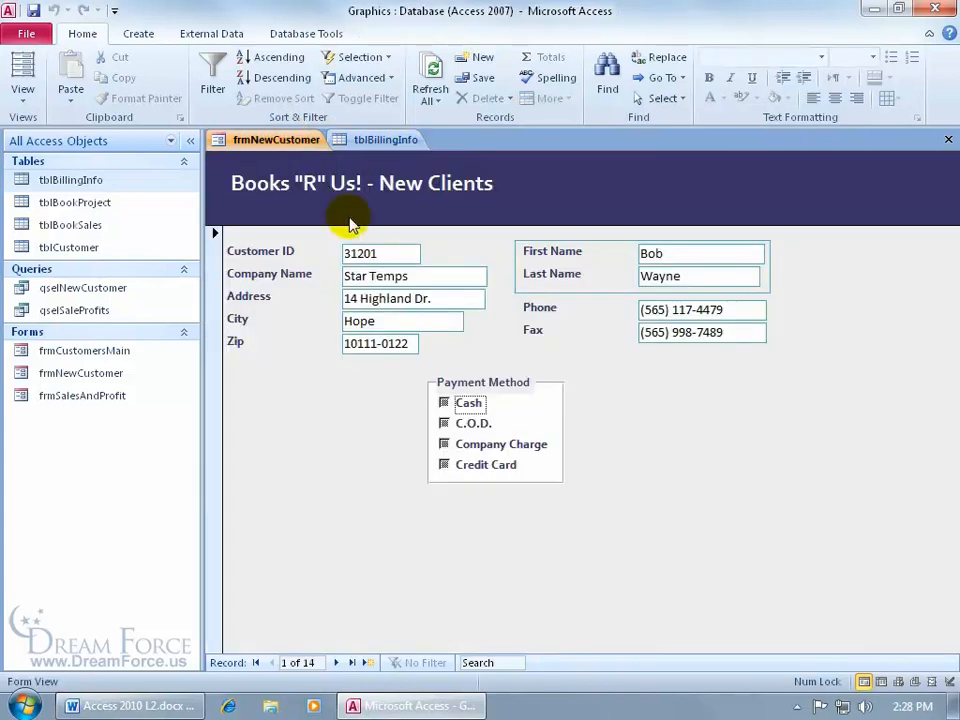
pyautogui.moveTo(464, 480)
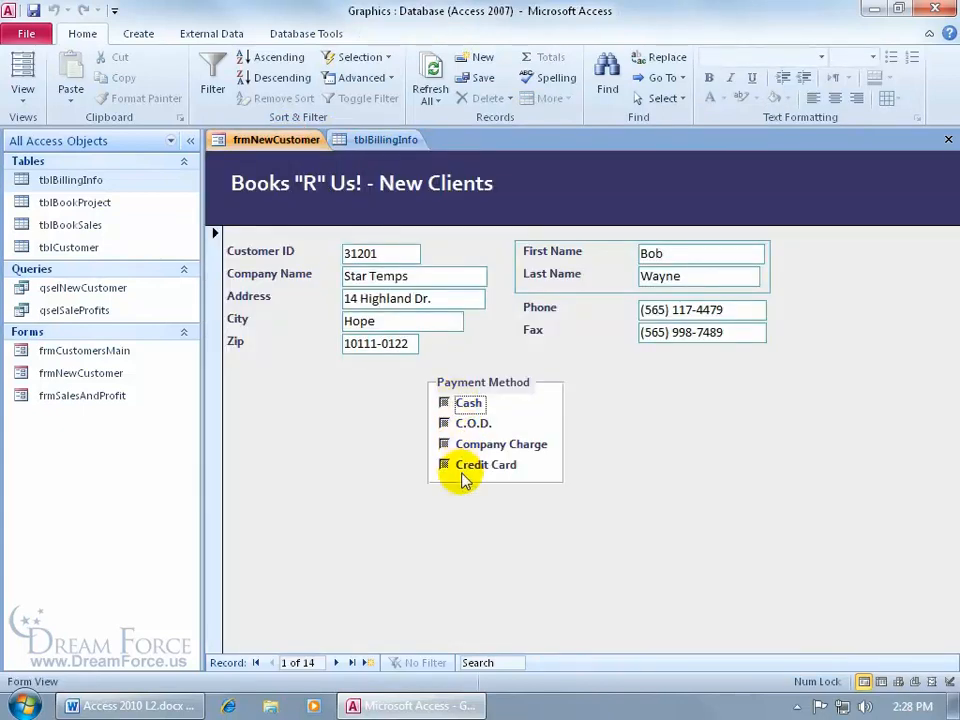
pyautogui.moveTo(464, 488)
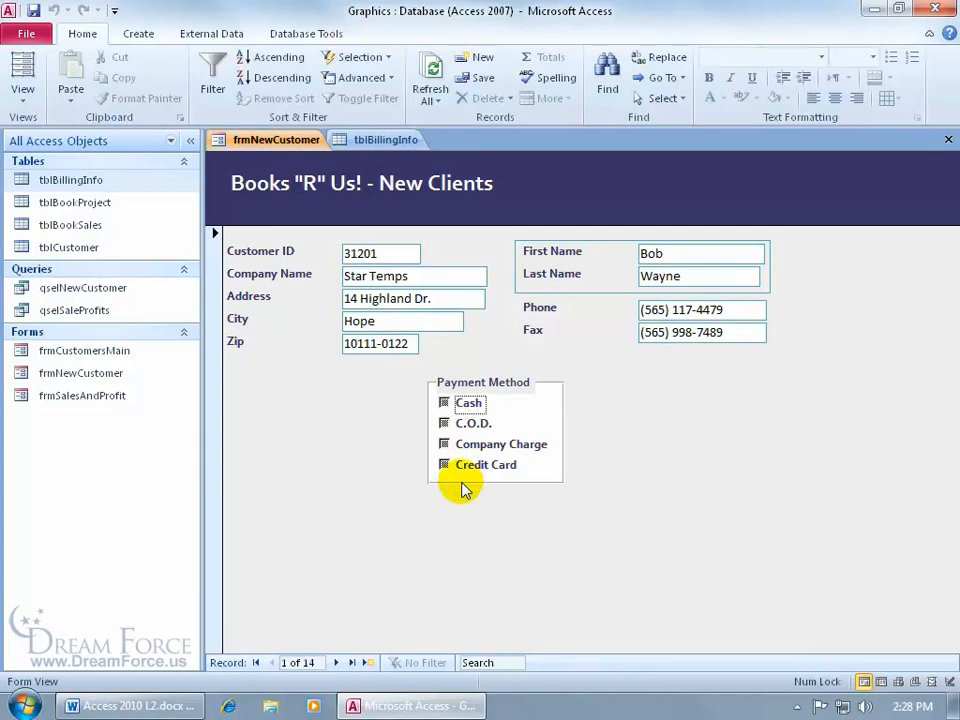
pyautogui.moveTo(416, 440)
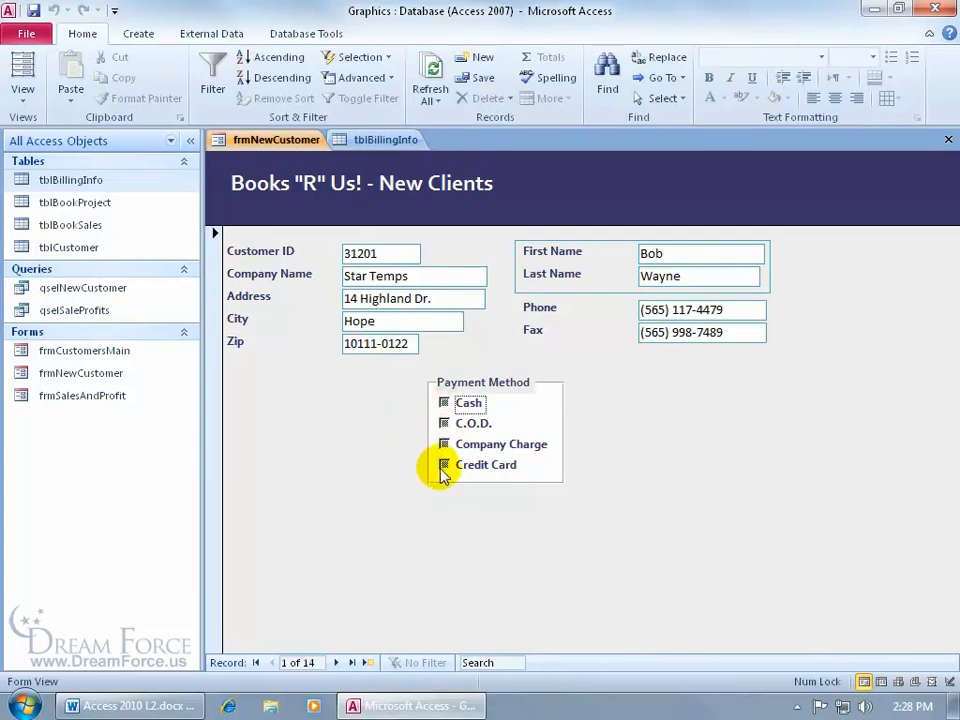
pyautogui.click(444, 402)
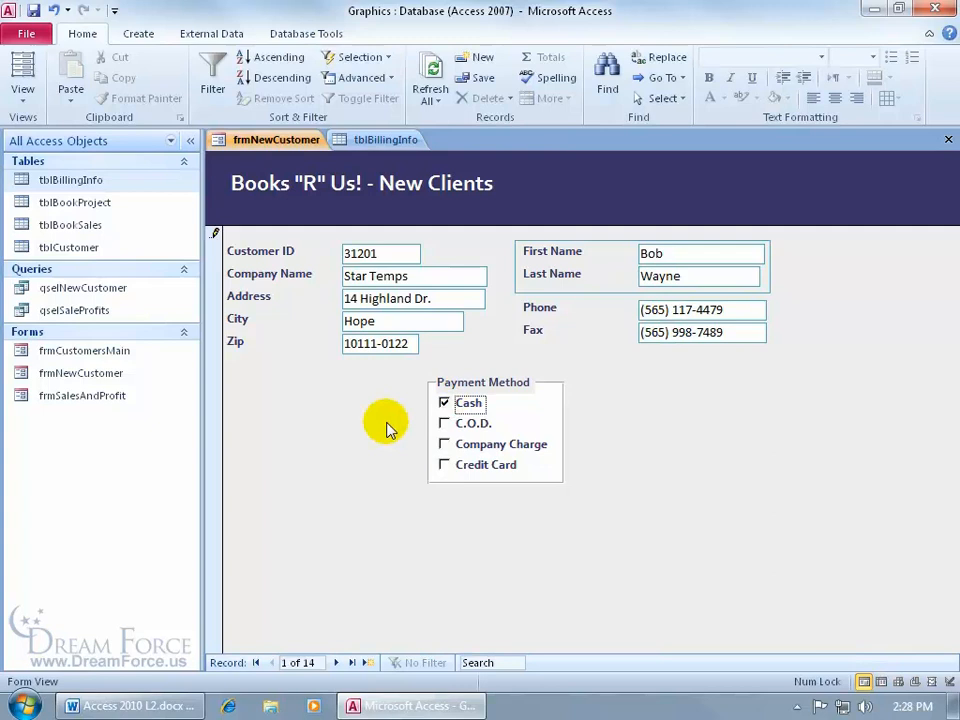
pyautogui.moveTo(336, 662)
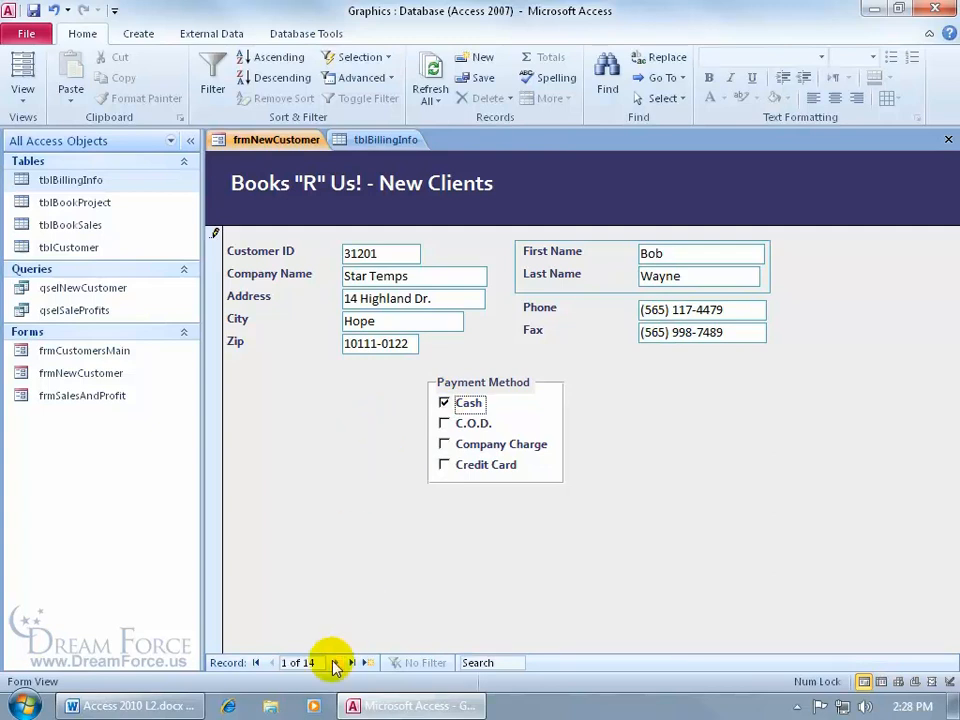
pyautogui.click(352, 662)
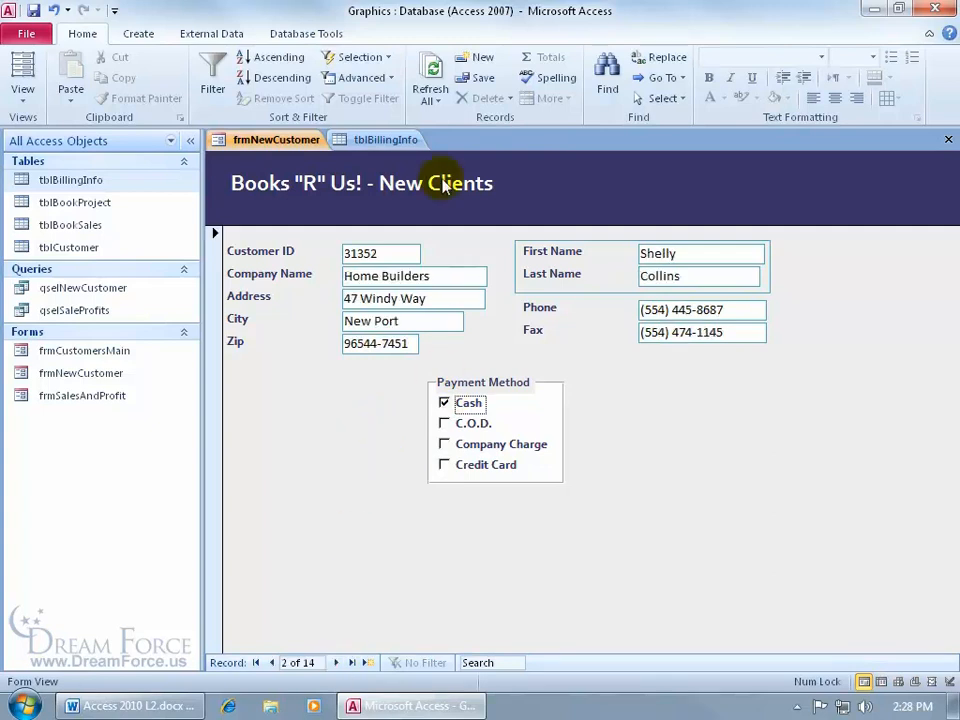
pyautogui.click(384, 140)
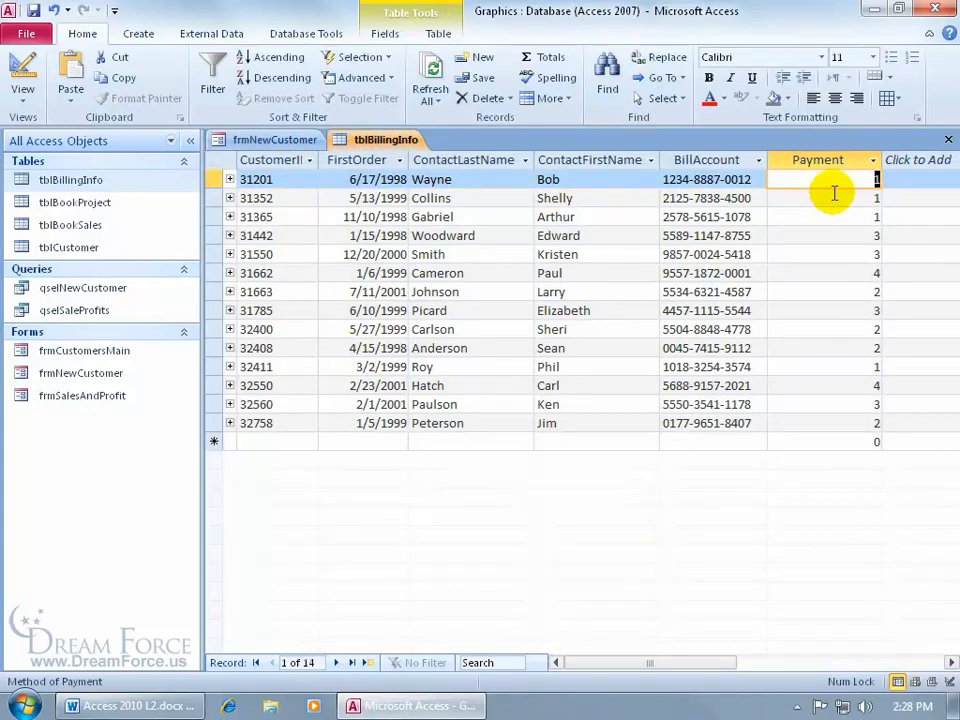
pyautogui.click(276, 140)
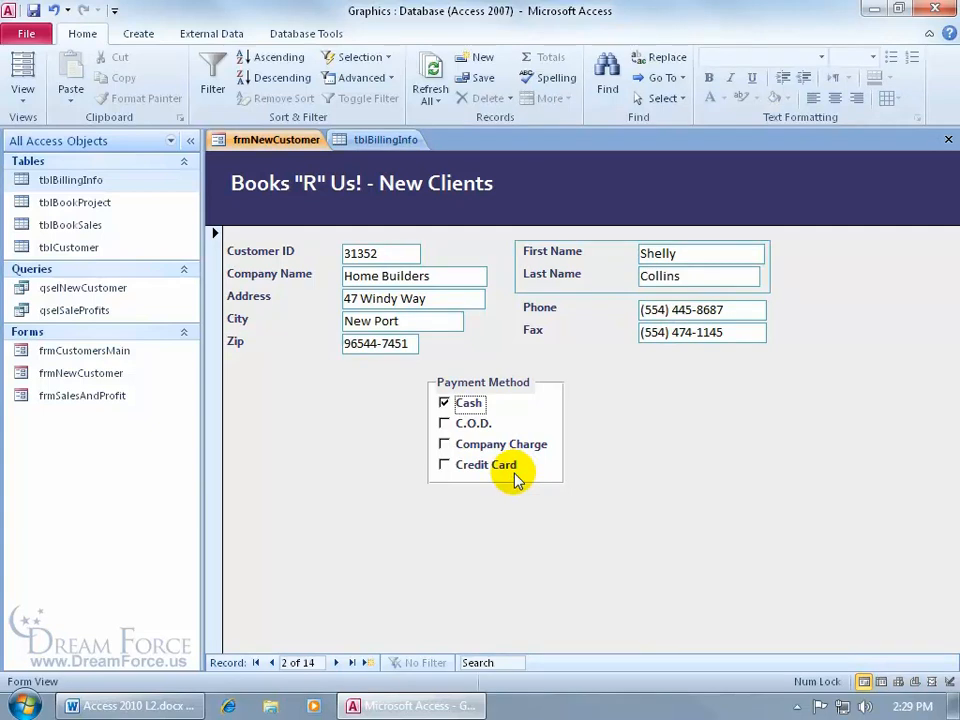
pyautogui.moveTo(296, 160)
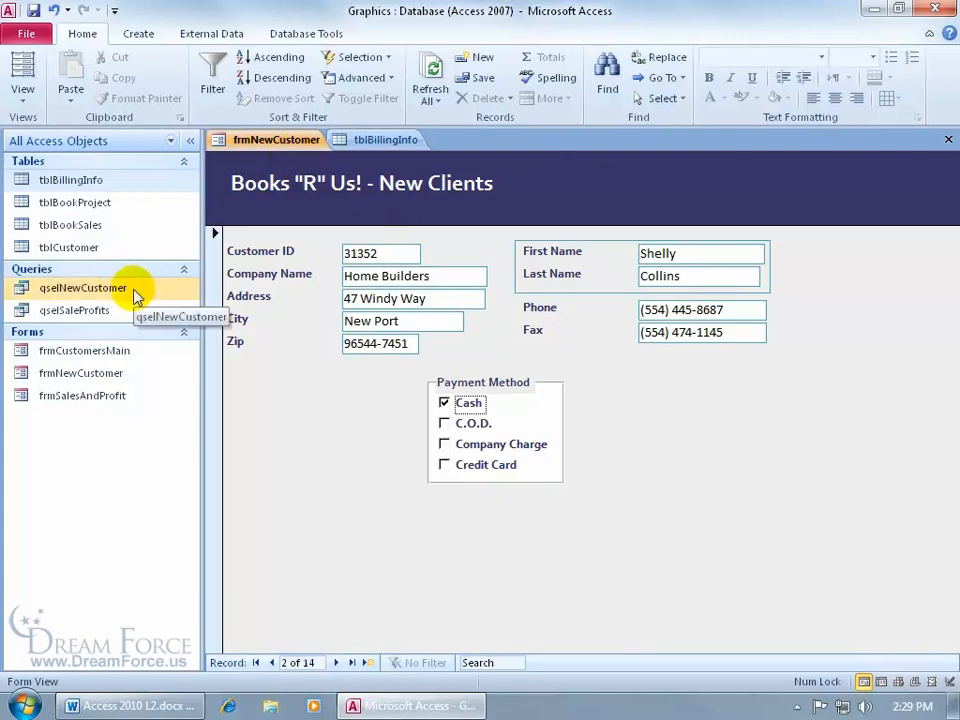
pyautogui.moveTo(108, 180)
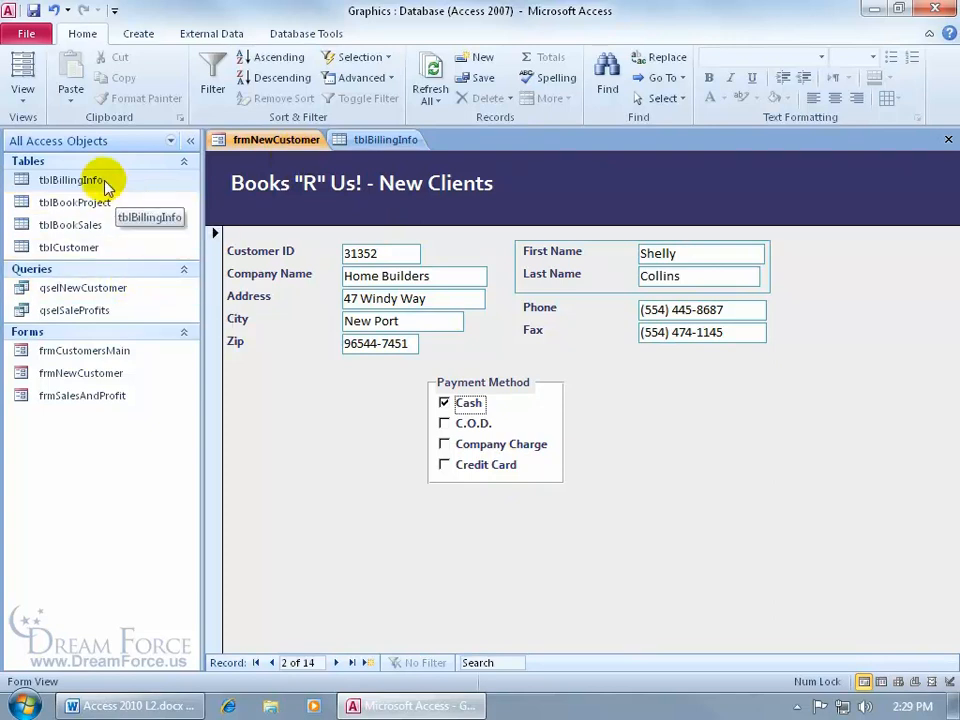
pyautogui.moveTo(216, 232)
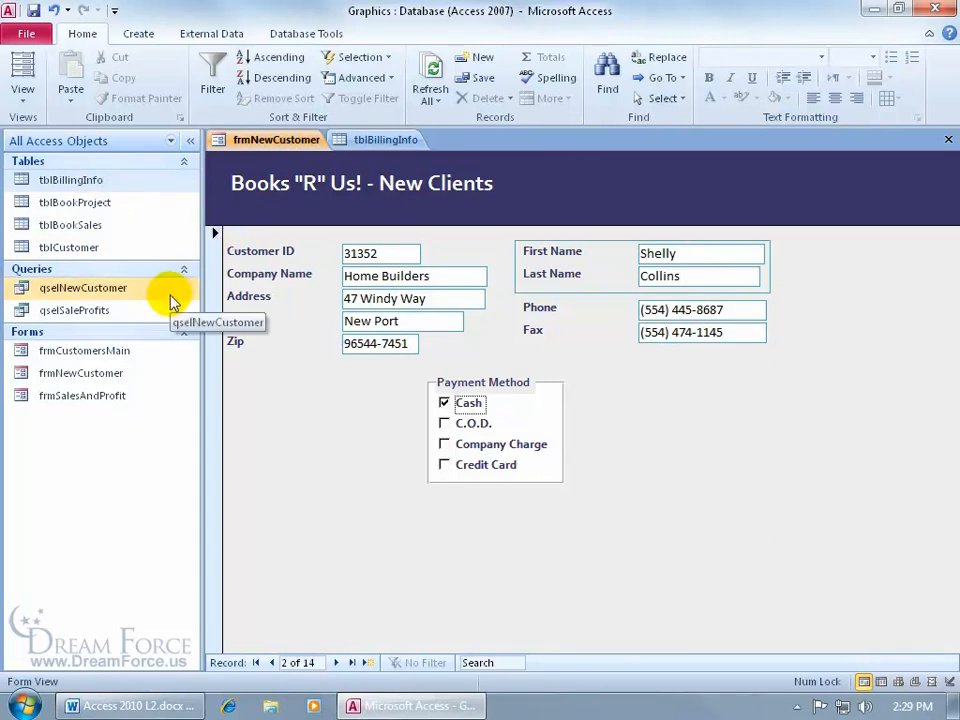
pyautogui.moveTo(246, 348)
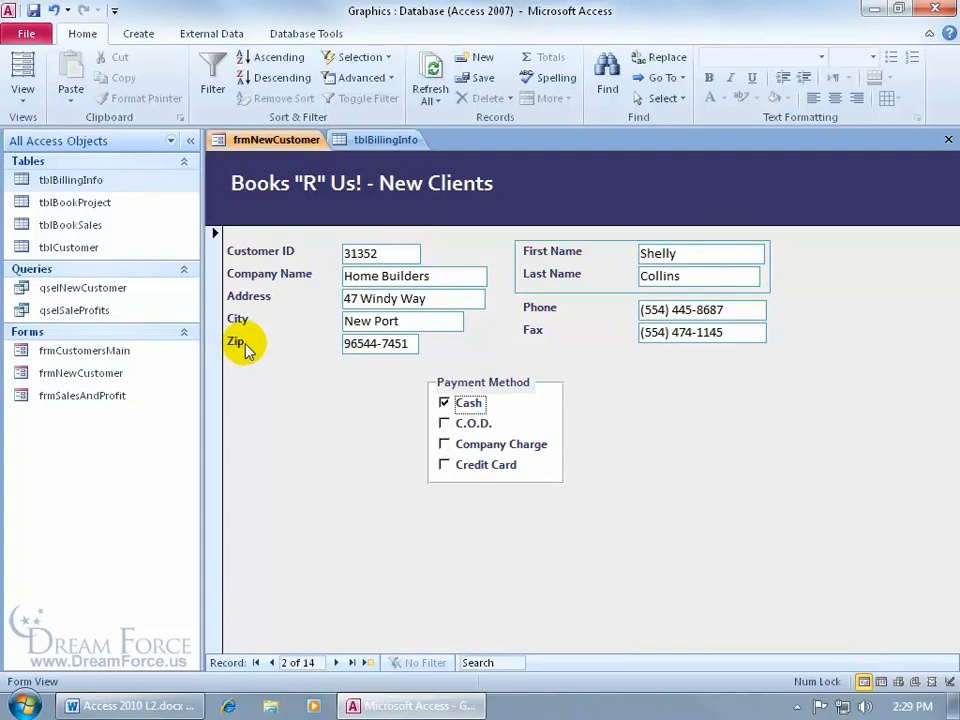
pyautogui.moveTo(388, 418)
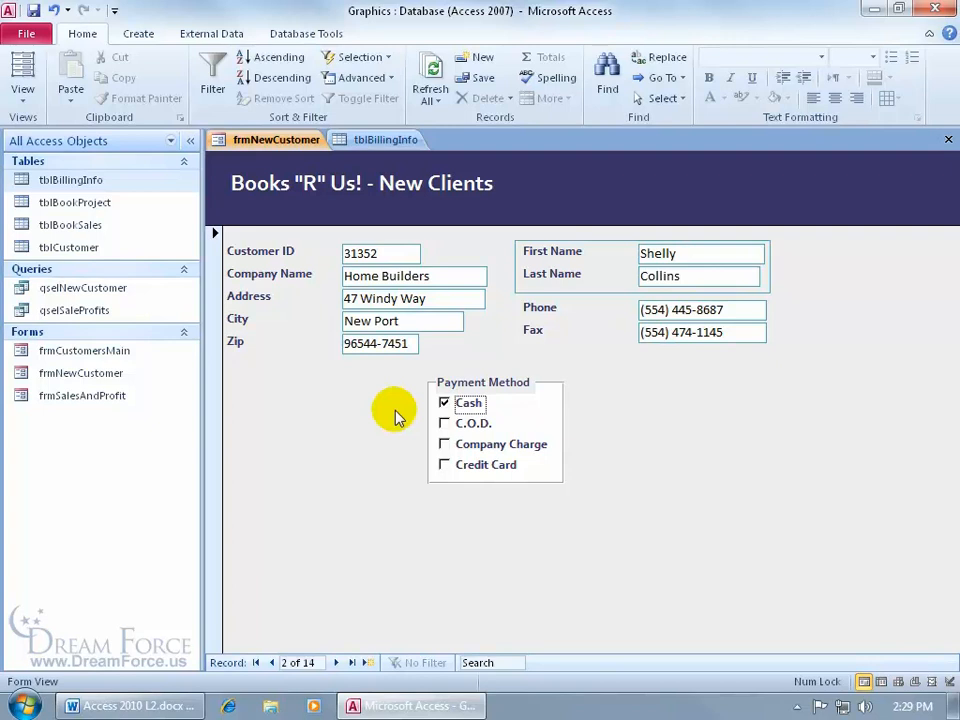
pyautogui.moveTo(498, 410)
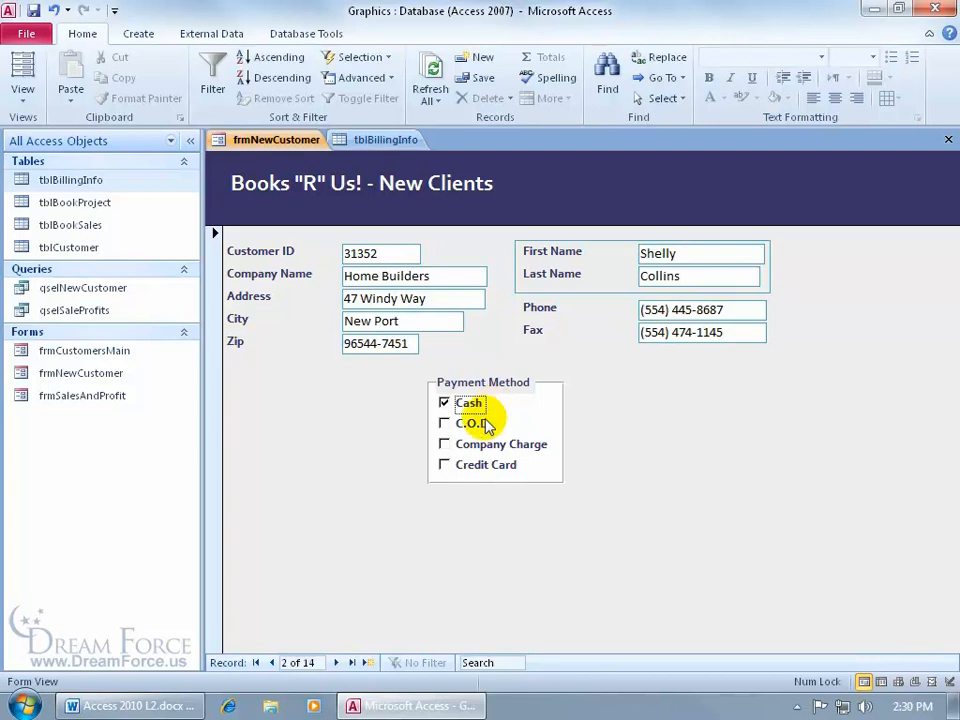
# - Advance through later customer records to customer 31663 showing C.O.D
pyautogui.click(336, 662)
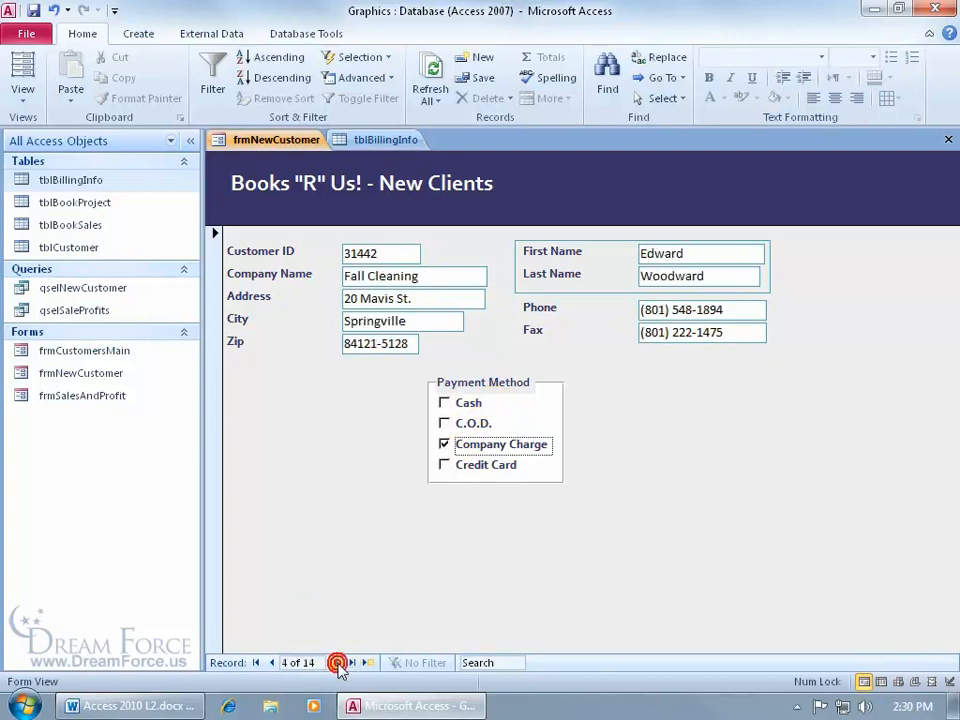
pyautogui.click(336, 662)
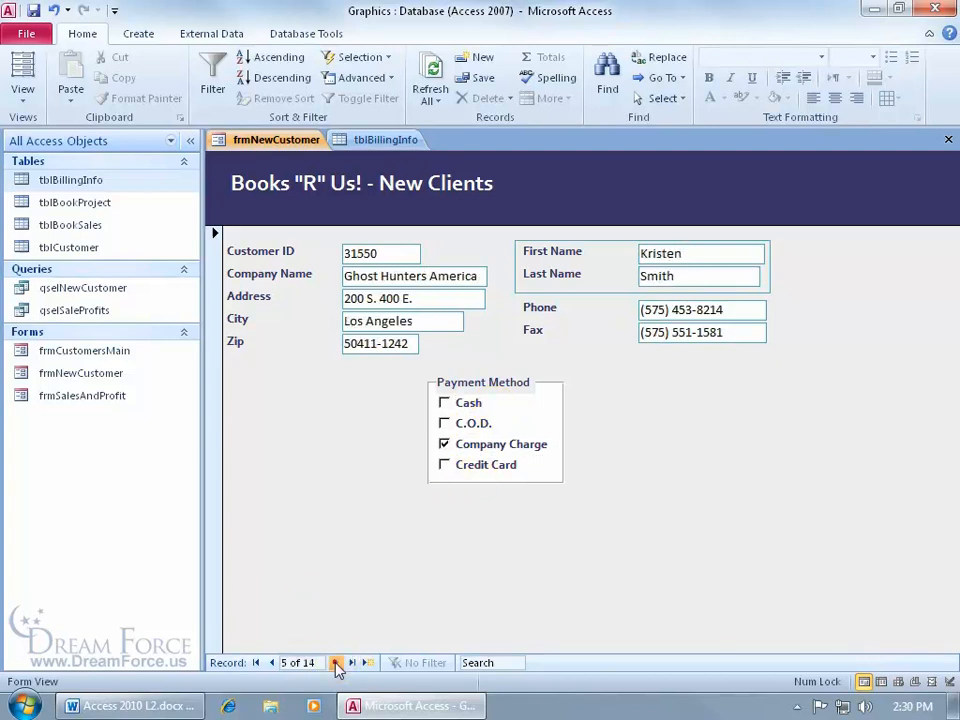
pyautogui.click(336, 662)
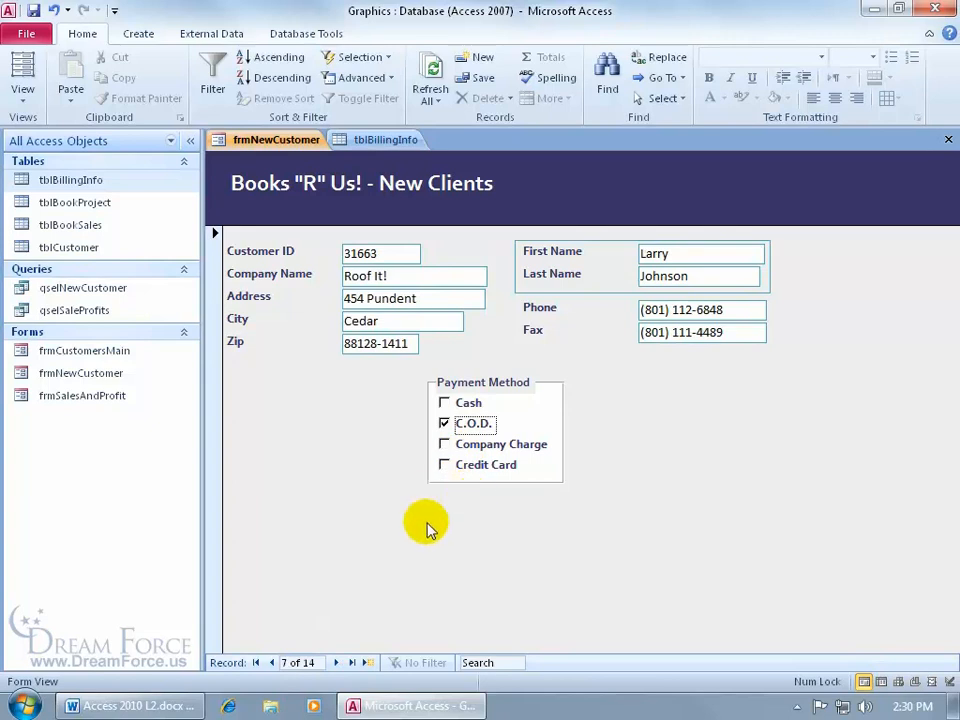